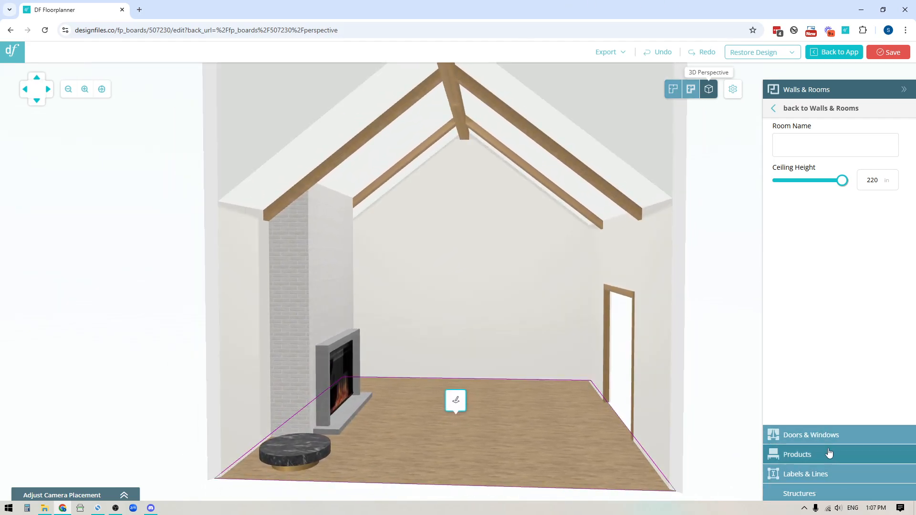
Open the Structures category of basic shape primitives beside the 3D attic room
{"action": "left_click", "coordinate": [799, 493]}
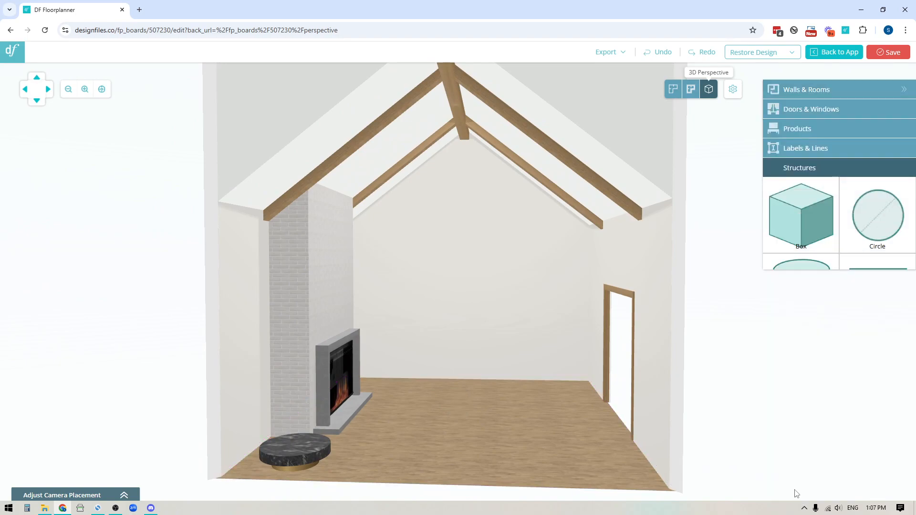
{"action": "left_click", "coordinate": [800, 168]}
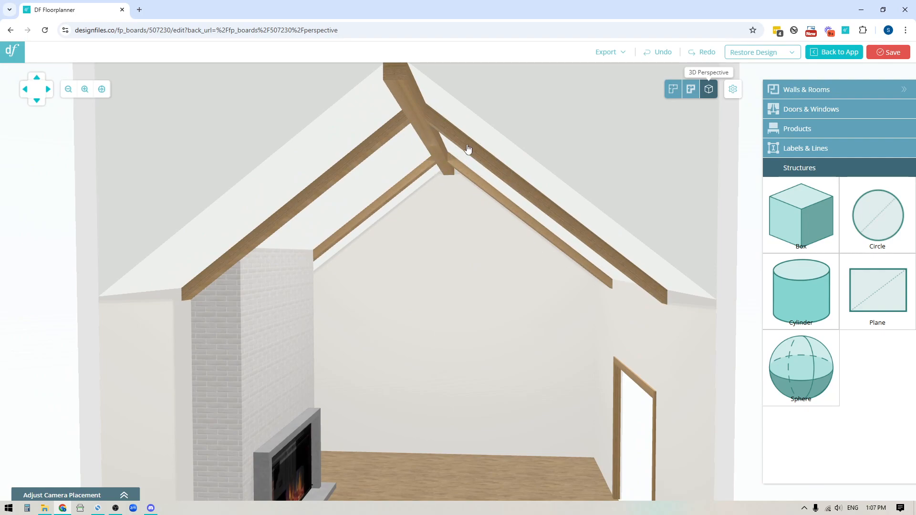
{"action": "mouse_move", "coordinate": [653, 287]}
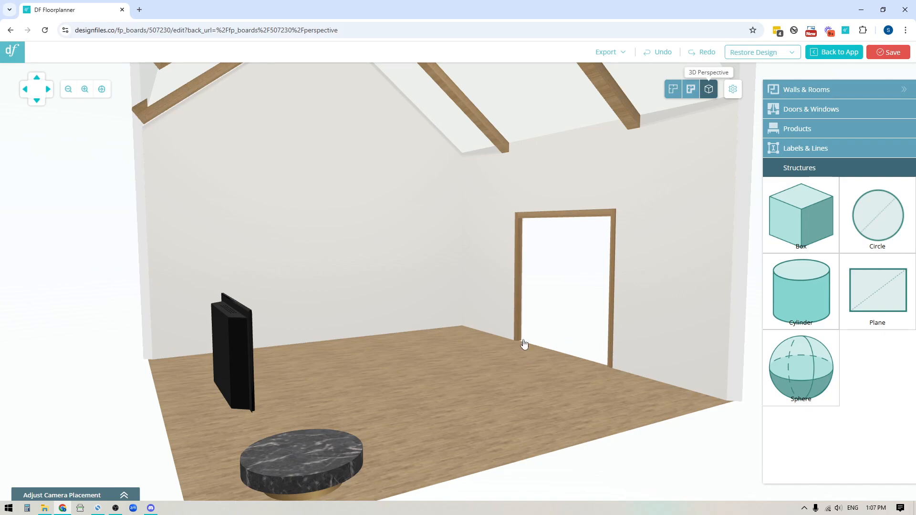
{"action": "mouse_move", "coordinate": [565, 343]}
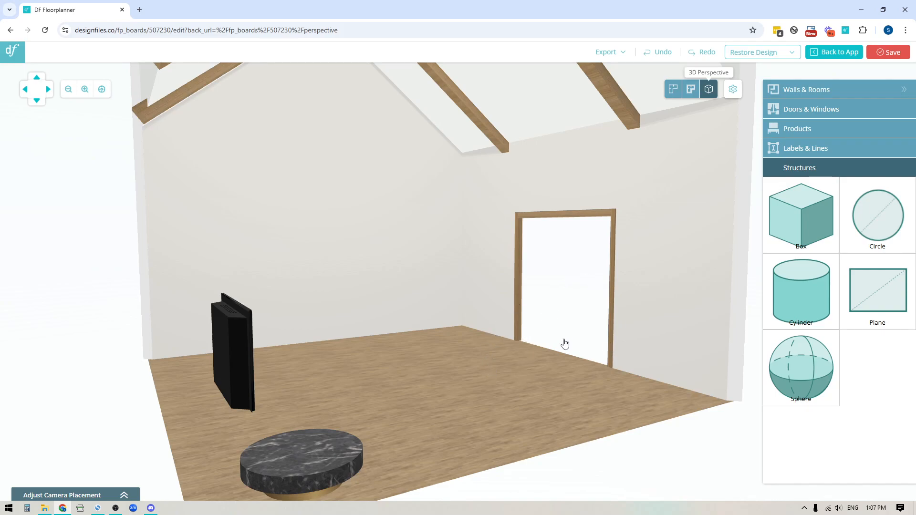
{"action": "mouse_move", "coordinate": [621, 223]}
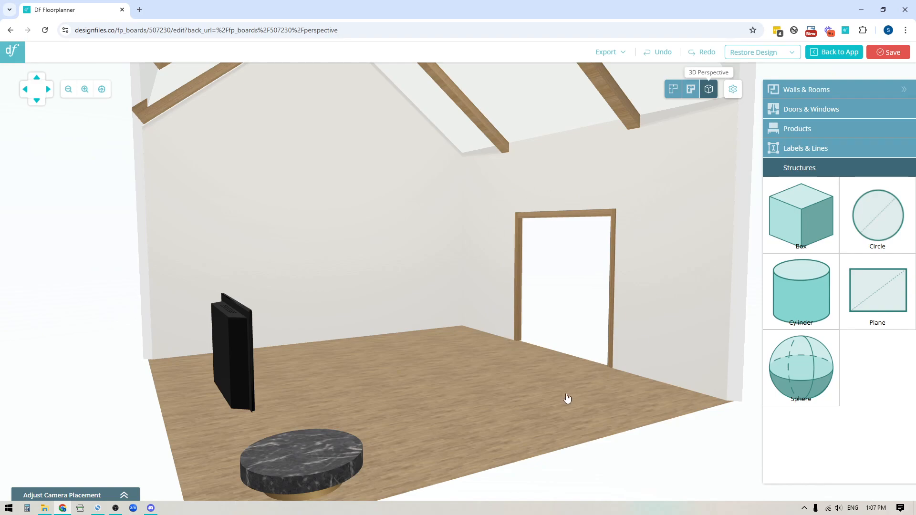
{"action": "mouse_move", "coordinate": [529, 339]}
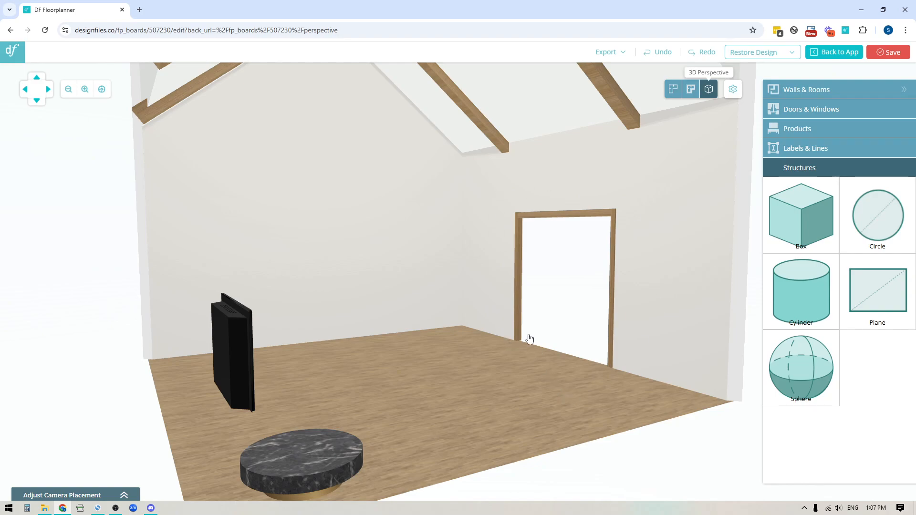
{"action": "mouse_move", "coordinate": [519, 328]}
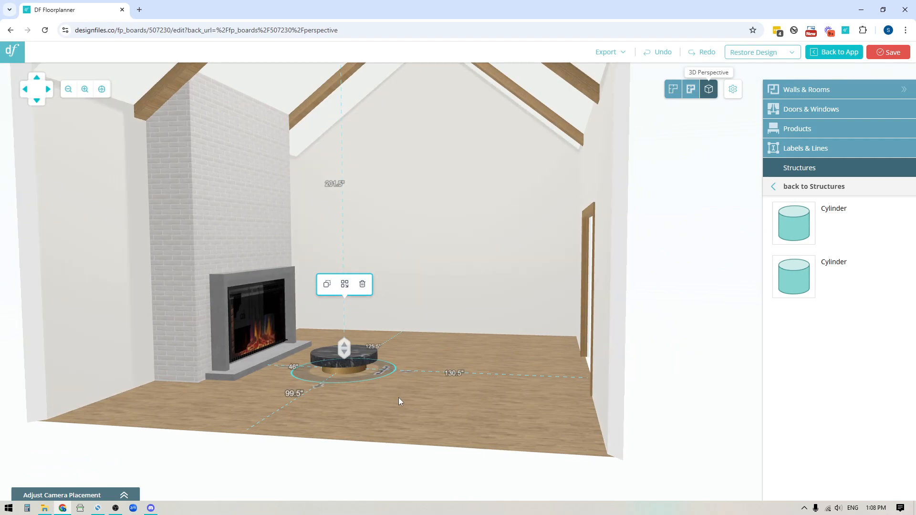
{"action": "mouse_move", "coordinate": [331, 306]}
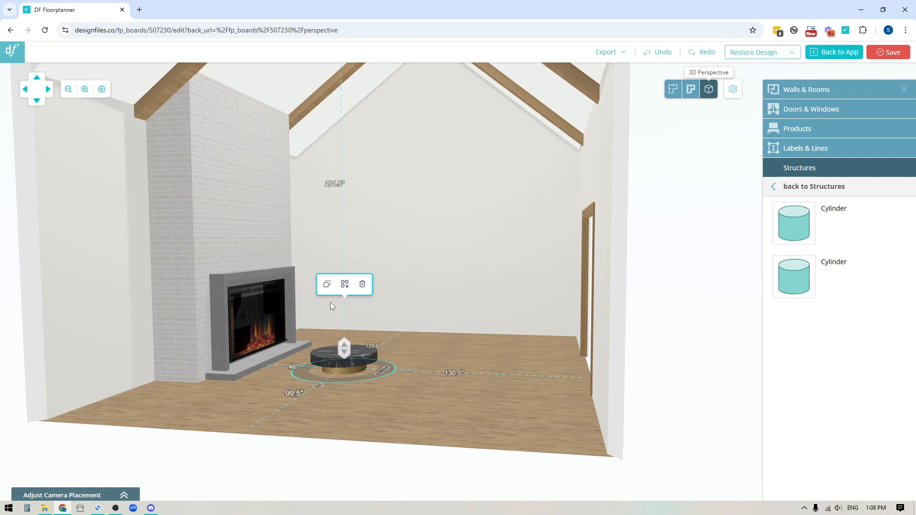
{"action": "mouse_move", "coordinate": [846, 110]}
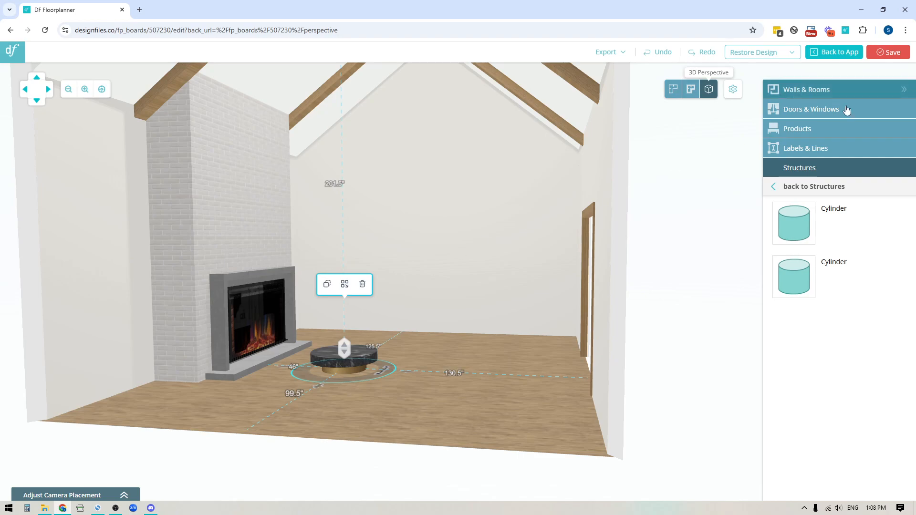
Deselect the marble coffee table to bring back the basic structure shapes list
{"action": "left_click", "coordinate": [797, 129]}
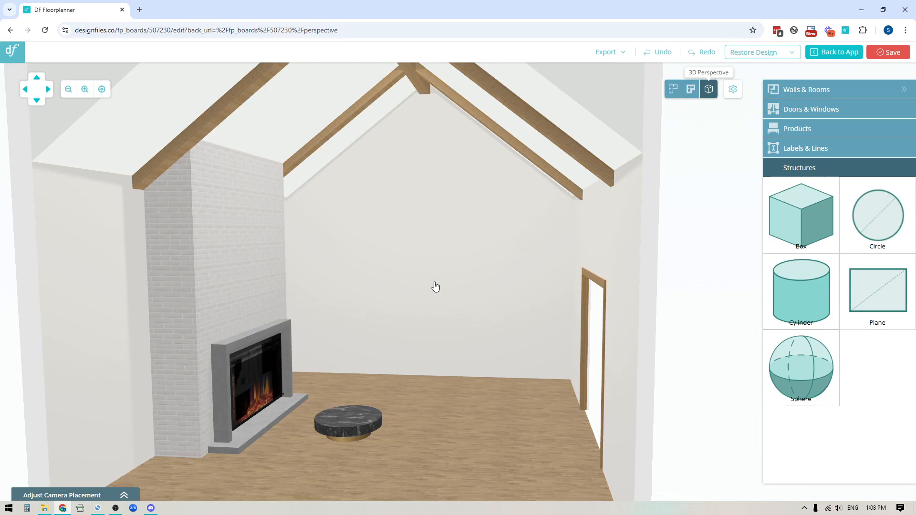
{"action": "mouse_move", "coordinate": [420, 270]}
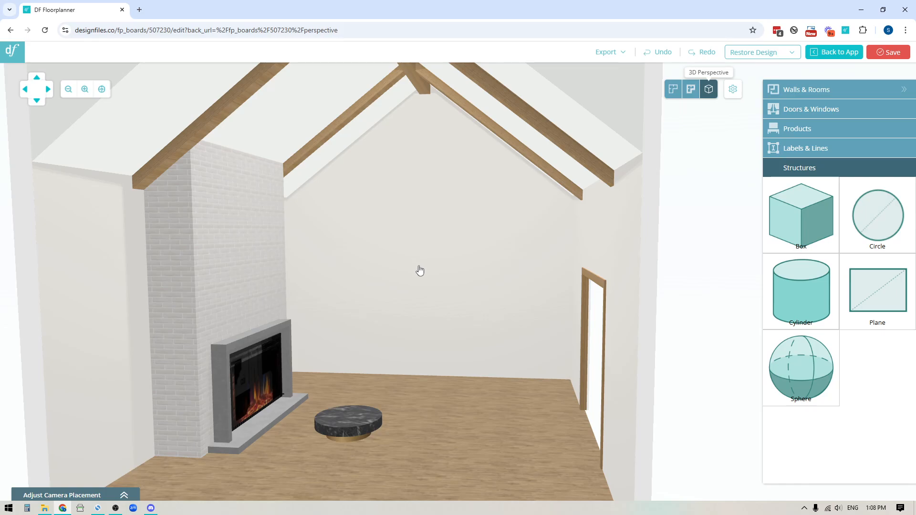
{"action": "mouse_move", "coordinate": [423, 404]}
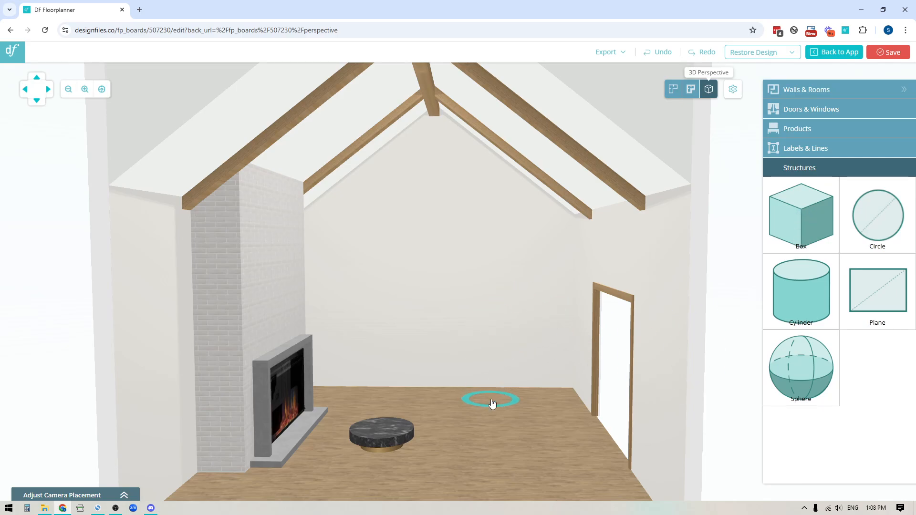
Drop a box mid-floor and resize it to an 8 by 145 by 8 beam
{"action": "left_click", "coordinate": [801, 213]}
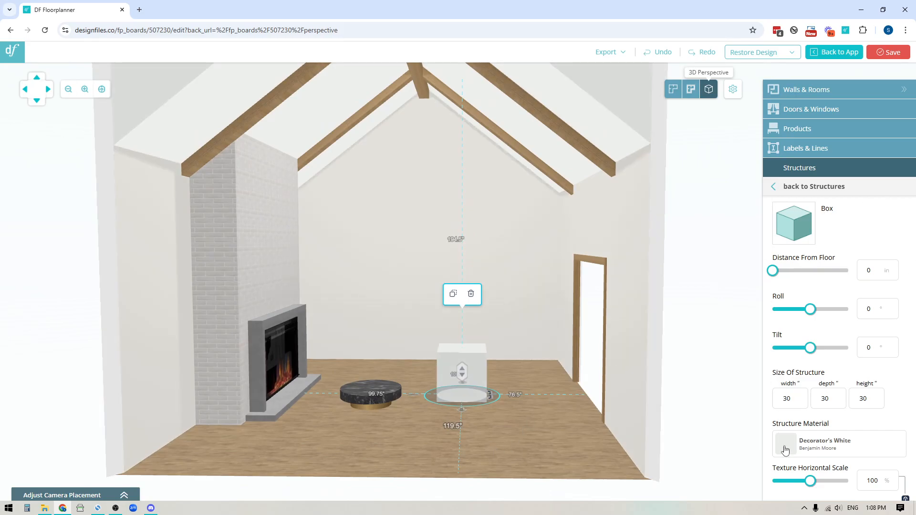
{"action": "mouse_move", "coordinate": [800, 267]}
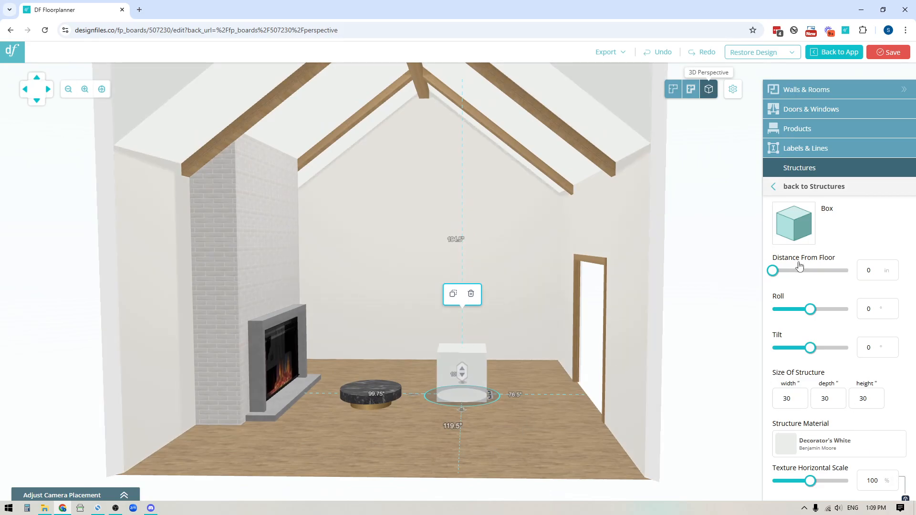
{"action": "left_click", "coordinate": [789, 398]}
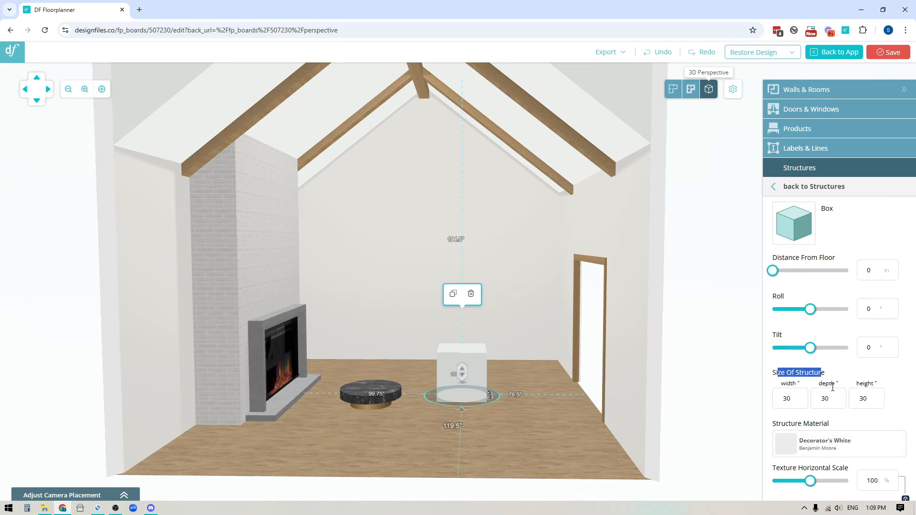
{"action": "left_click", "coordinate": [787, 399]}
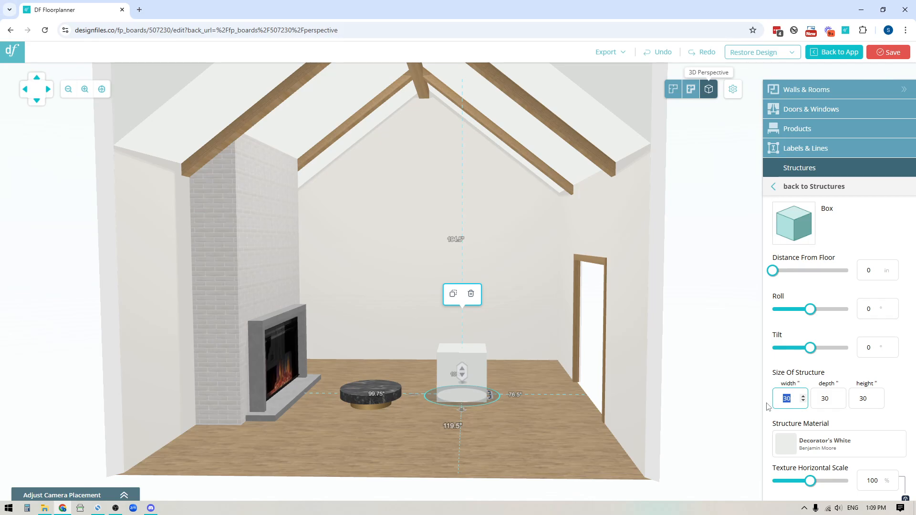
{"action": "type", "text": "8"}
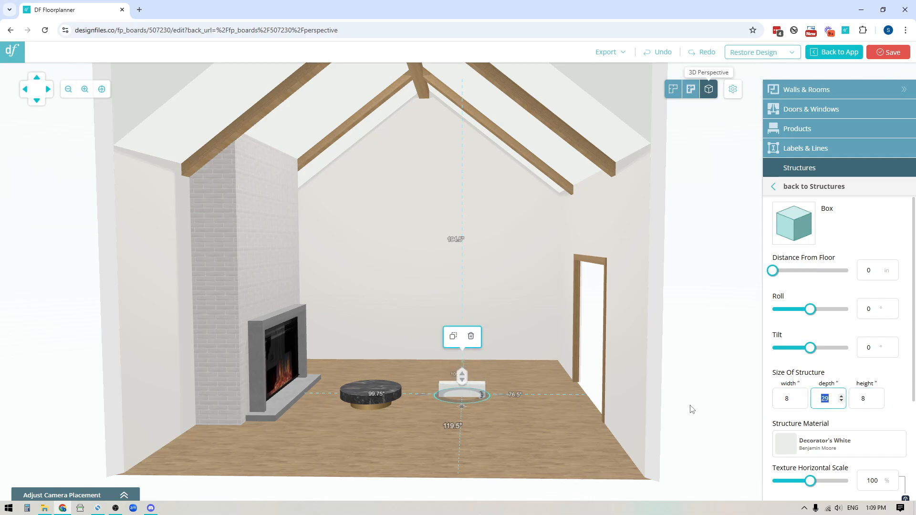
{"action": "type", "text": "145"}
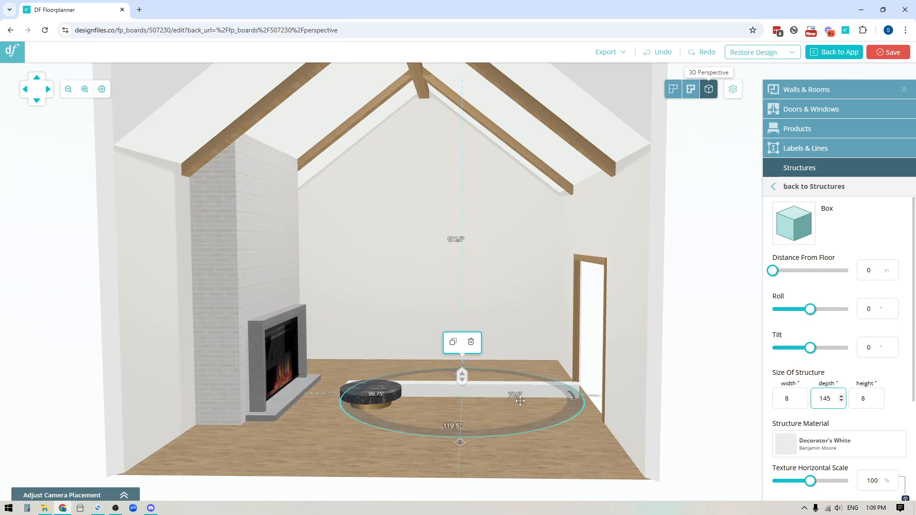
Apply the dark tobacco oak wood texture to the beam
{"action": "scroll", "scroll_direction": "down", "scroll_amount": 3}
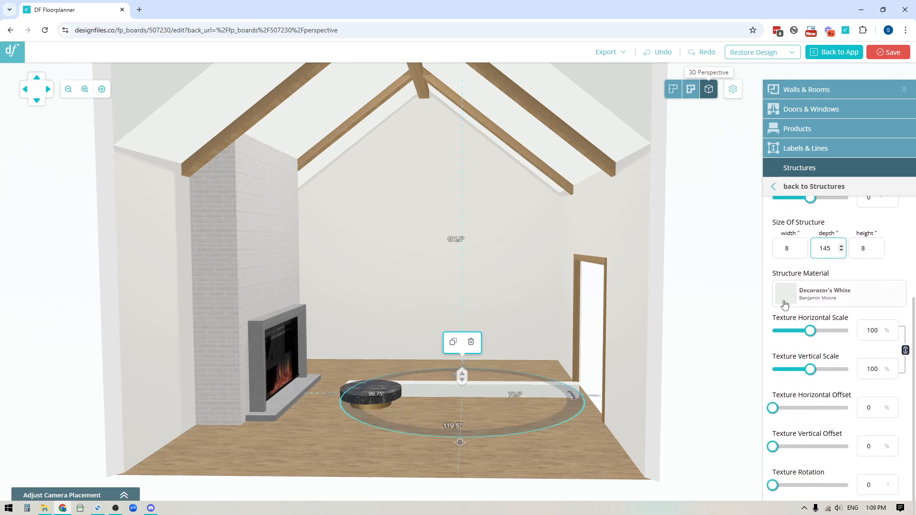
{"action": "left_click", "coordinate": [825, 248]}
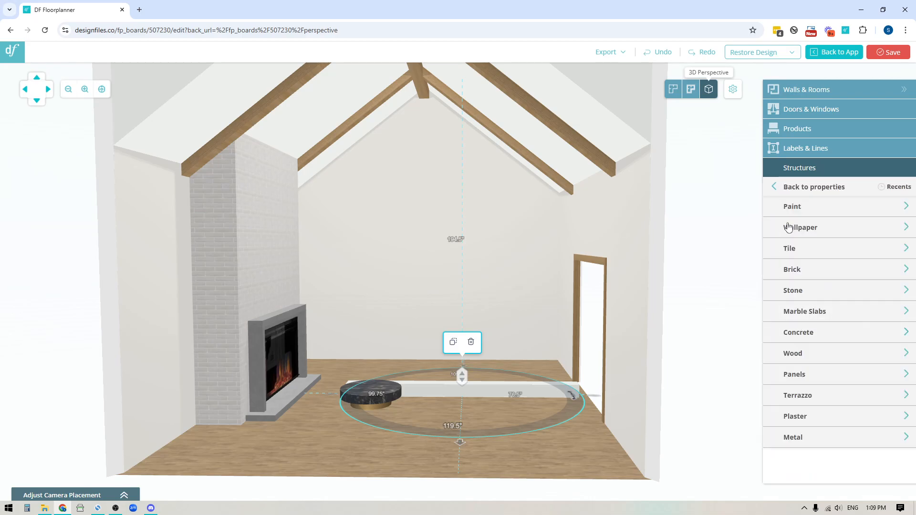
{"action": "mouse_move", "coordinate": [797, 440]}
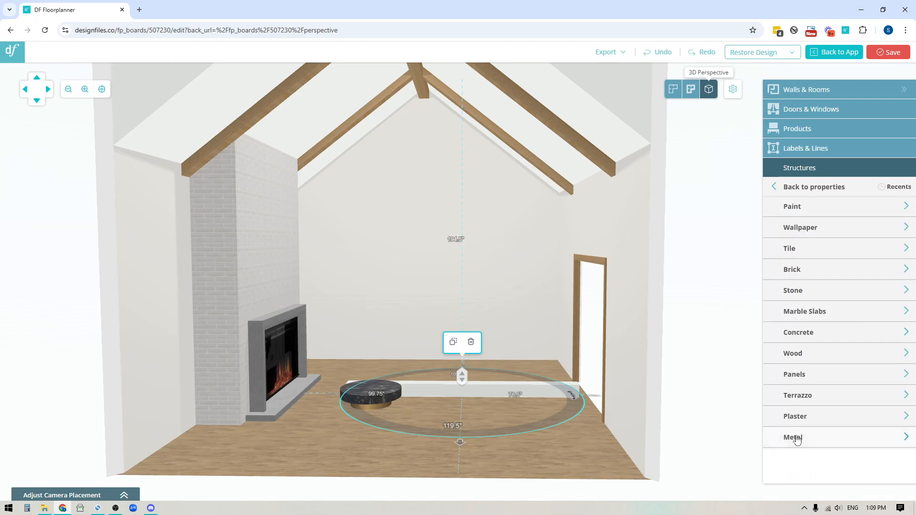
{"action": "mouse_move", "coordinate": [797, 361]}
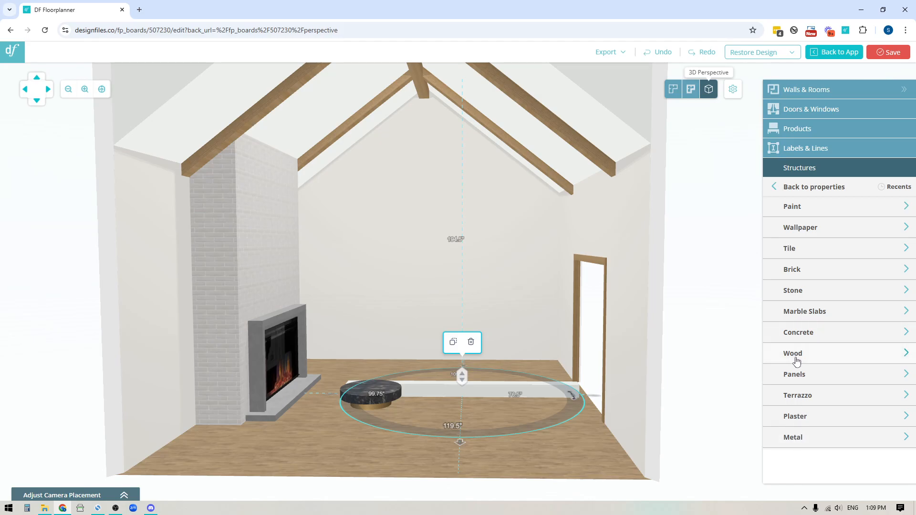
{"action": "mouse_move", "coordinate": [801, 357]}
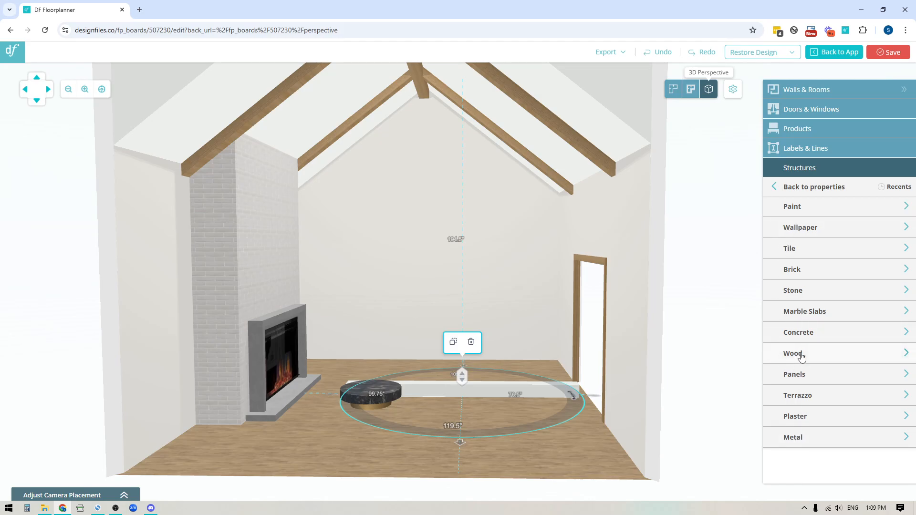
{"action": "left_click", "coordinate": [793, 353]}
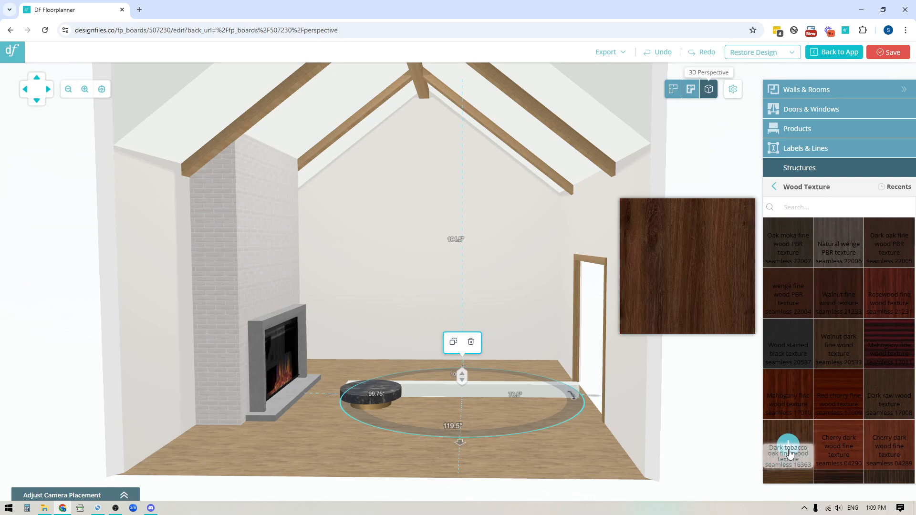
{"action": "left_click", "coordinate": [788, 449]}
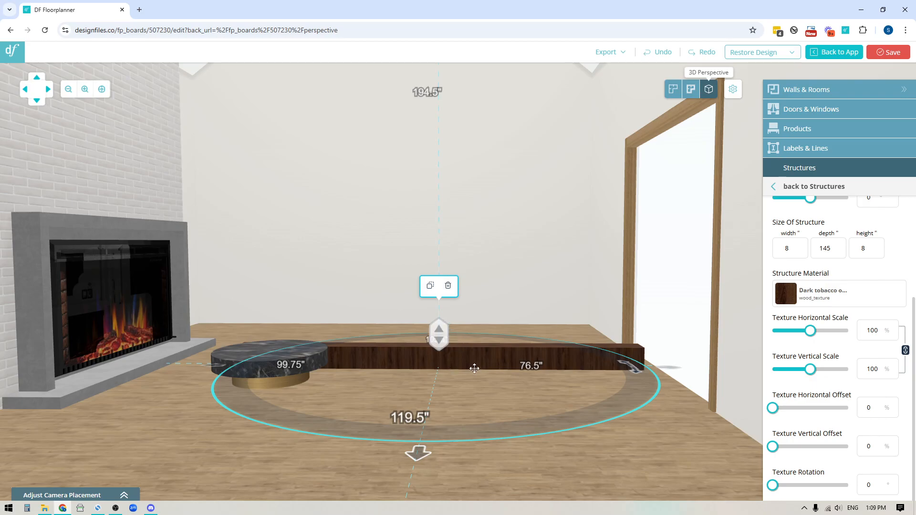
{"action": "mouse_move", "coordinate": [503, 362]}
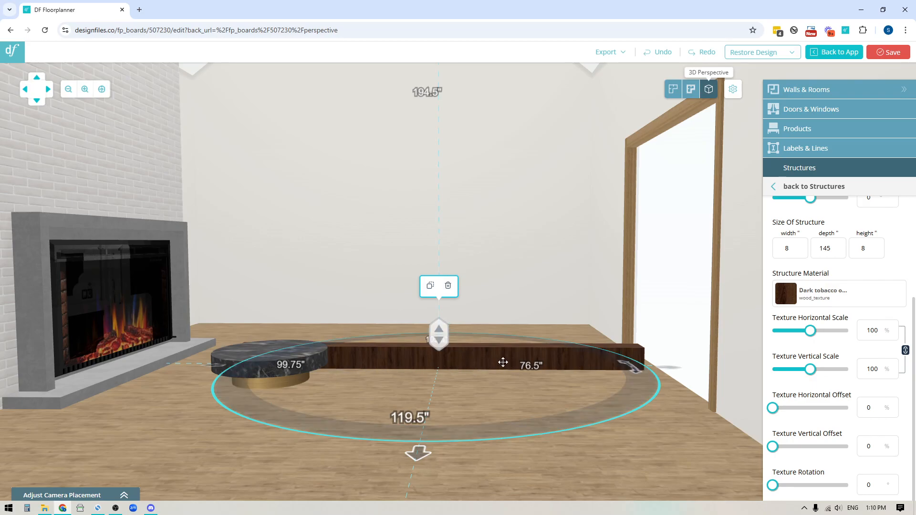
{"action": "mouse_move", "coordinate": [774, 481]}
{"action": "type", "text": "90"}
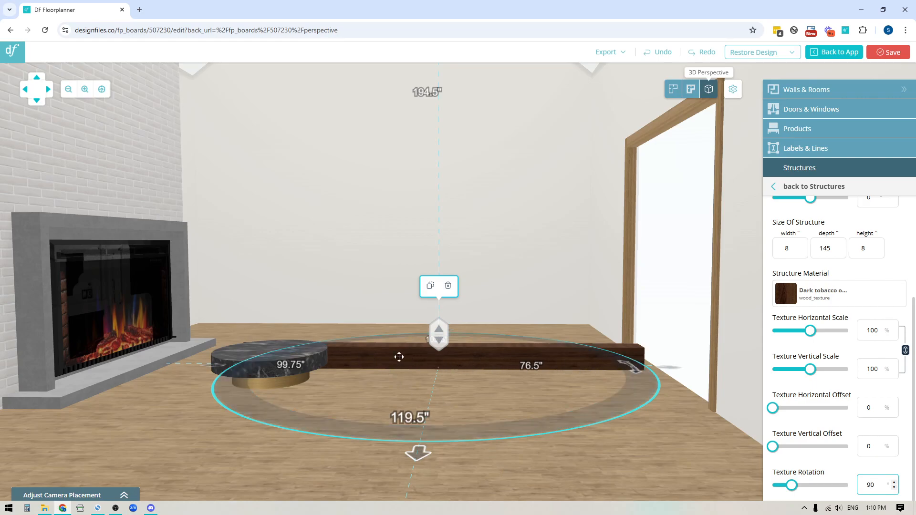
{"action": "mouse_move", "coordinate": [559, 361]}
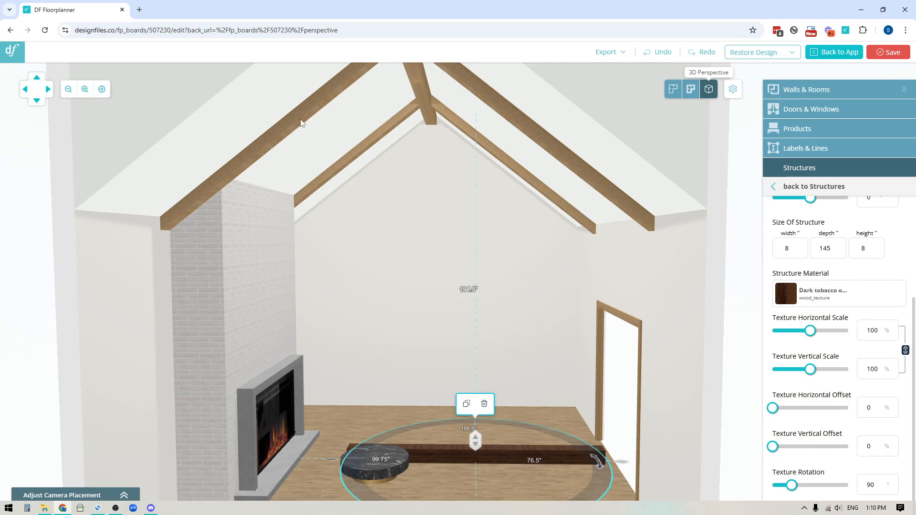
{"action": "mouse_move", "coordinate": [517, 443]}
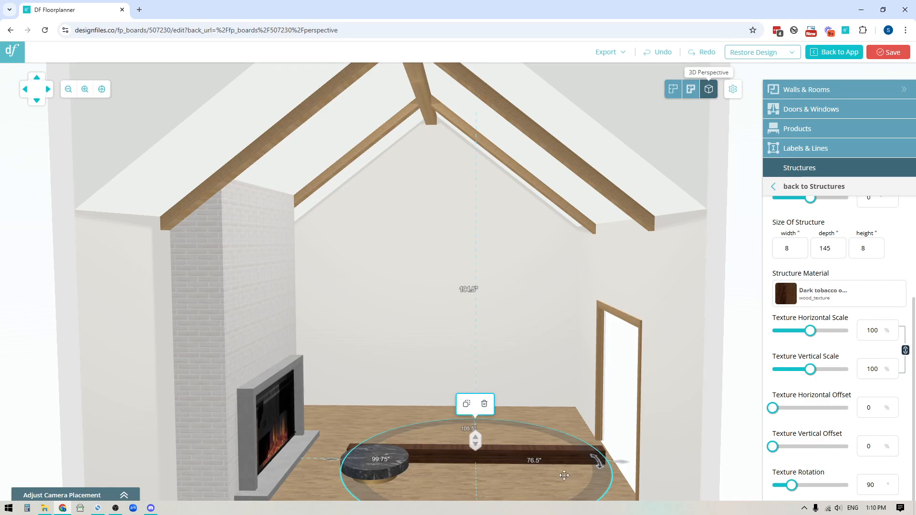
{"action": "mouse_move", "coordinate": [554, 460]}
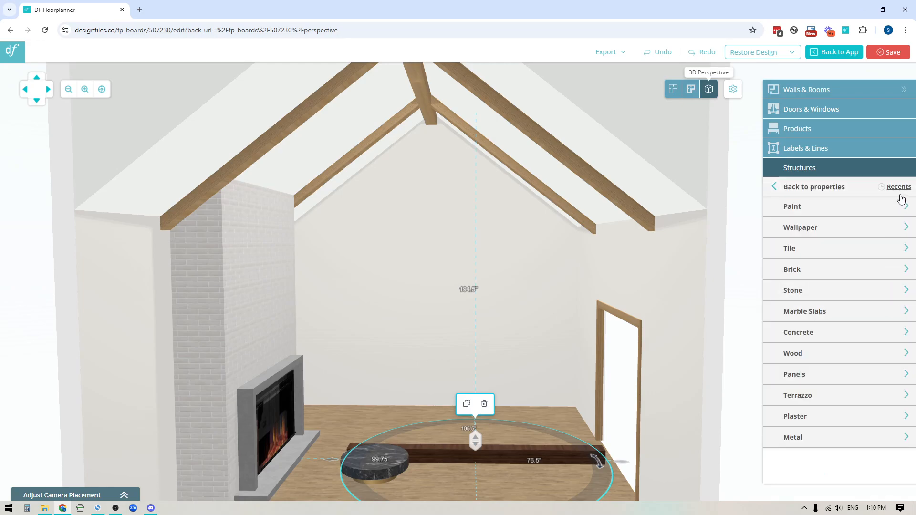
Apply the Natural oak texture from Recents and reset texture rotation to 0
{"action": "left_click", "coordinate": [898, 187]}
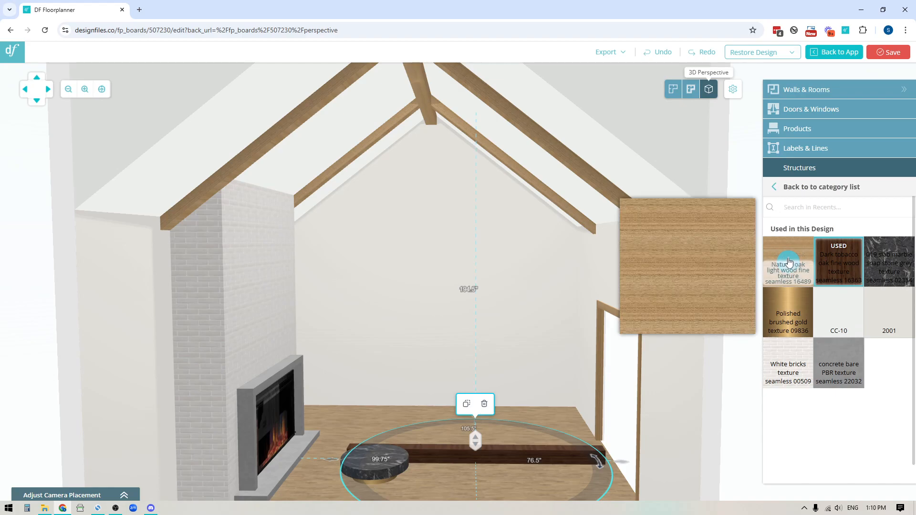
{"action": "left_click", "coordinate": [788, 263]}
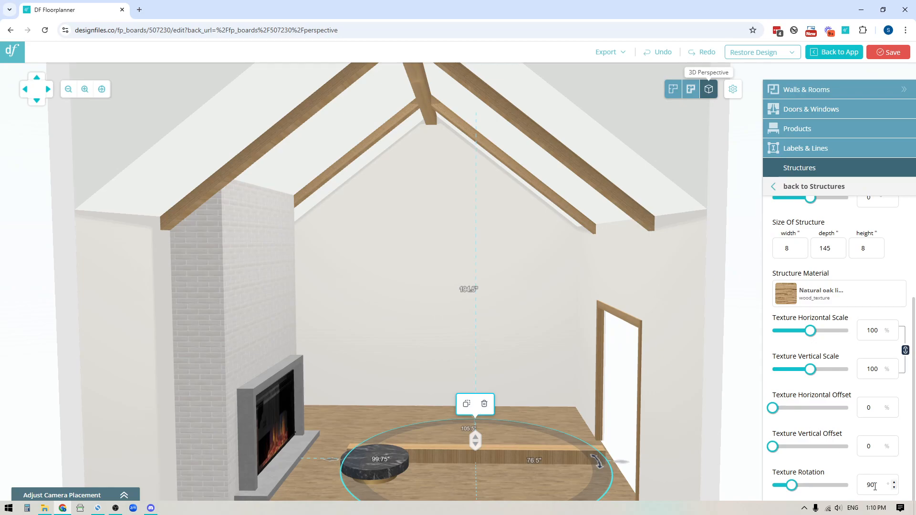
{"action": "left_click", "coordinate": [876, 485]}
{"action": "type", "text": "0"}
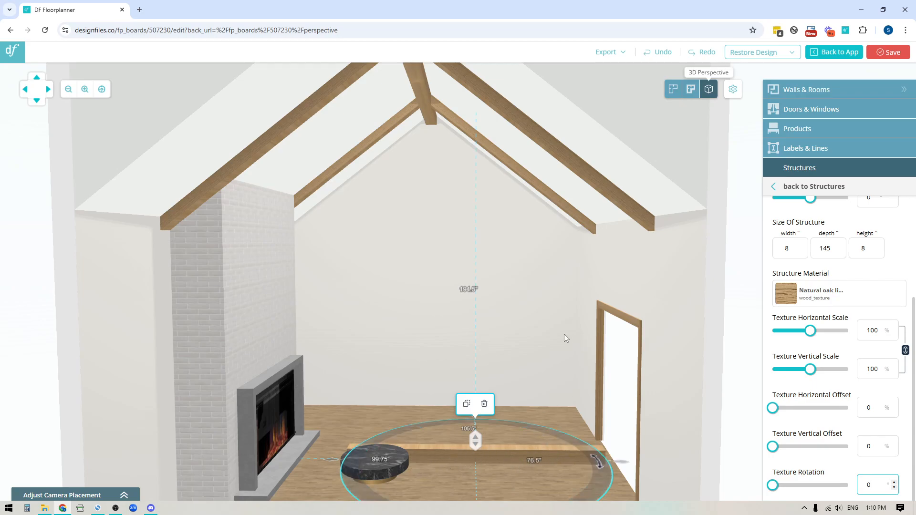
{"action": "mouse_move", "coordinate": [531, 134]}
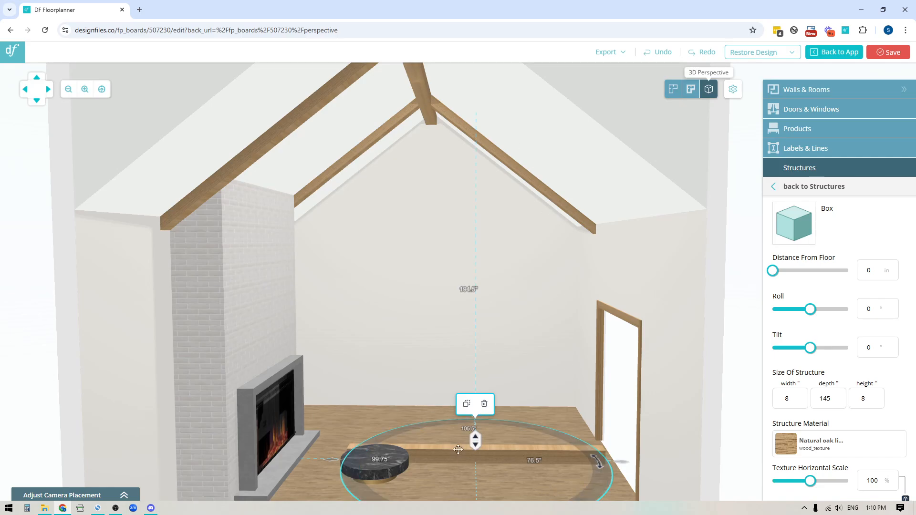
{"action": "mouse_move", "coordinate": [672, 89]}
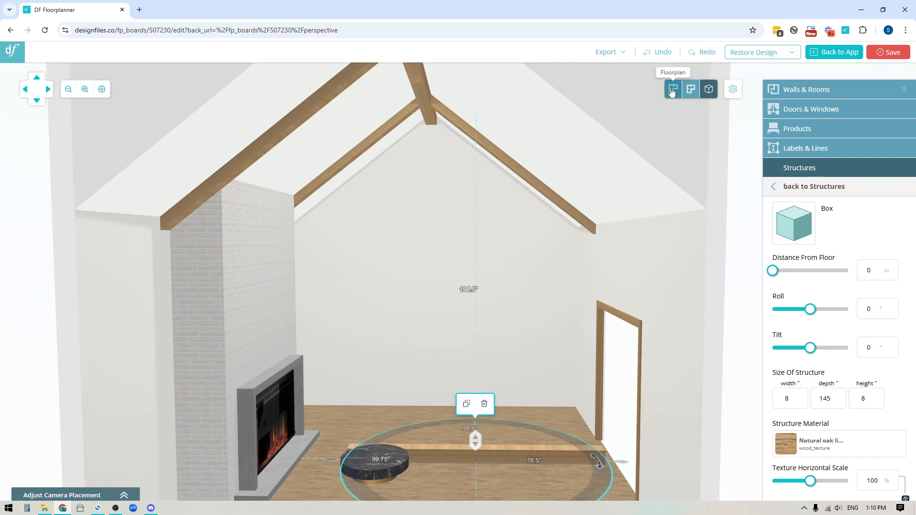
In the top-down floorplan, drag the beam onto the left roof beam's line
{"action": "left_click", "coordinate": [671, 90]}
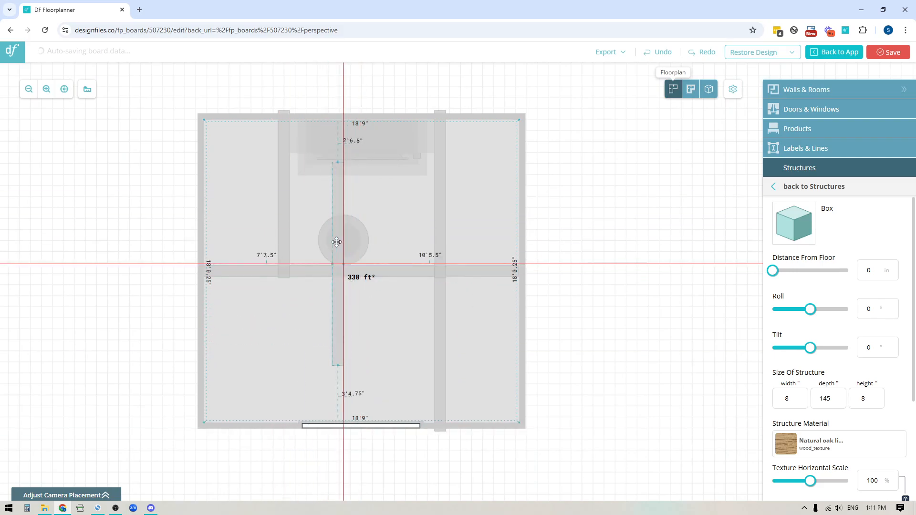
{"action": "left_click_drag", "start_coordinate": [336, 242], "coordinate": [286, 338]}
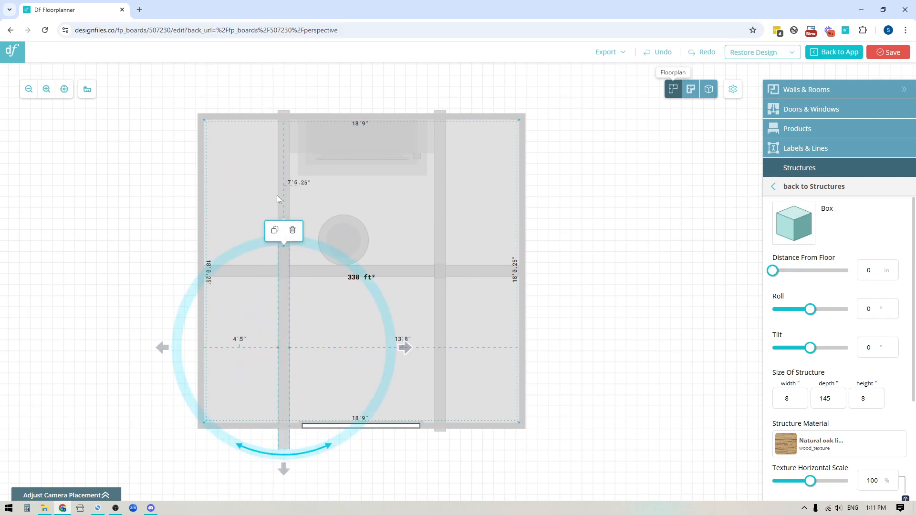
{"action": "mouse_move", "coordinate": [456, 419]}
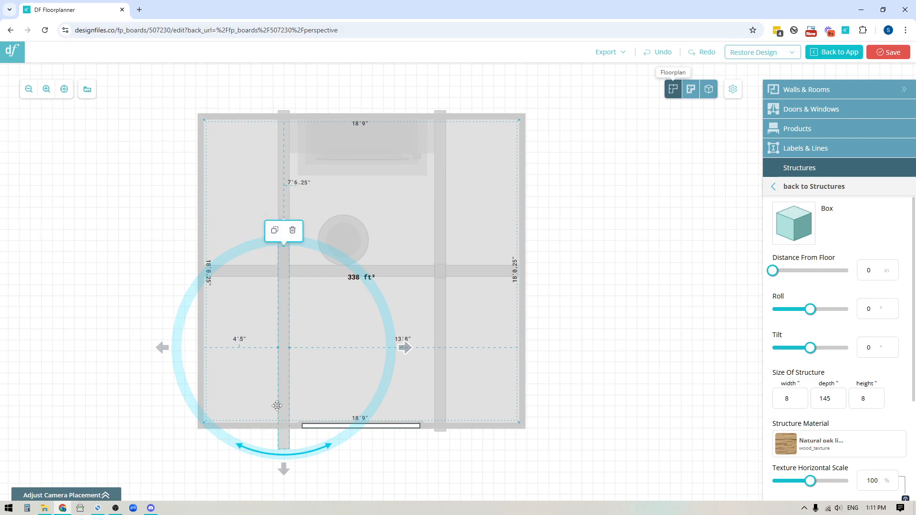
{"action": "mouse_move", "coordinate": [264, 401]}
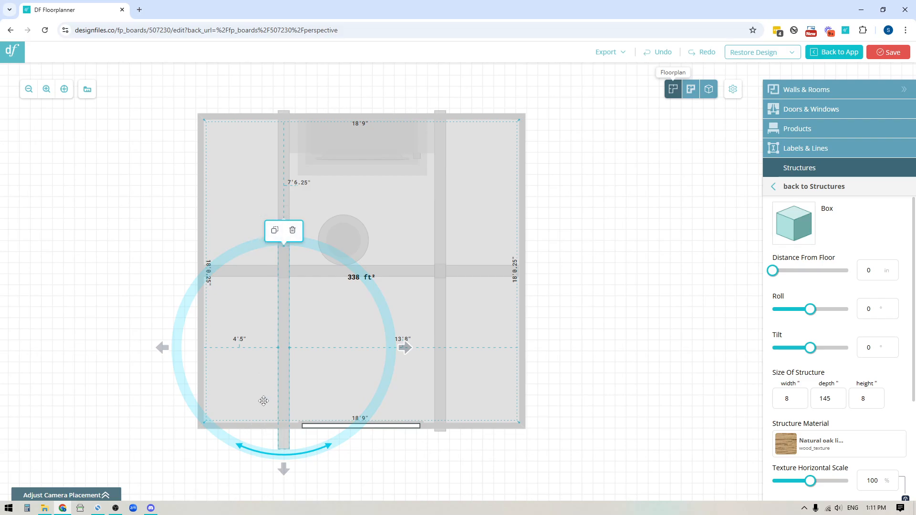
{"action": "mouse_move", "coordinate": [721, 157]}
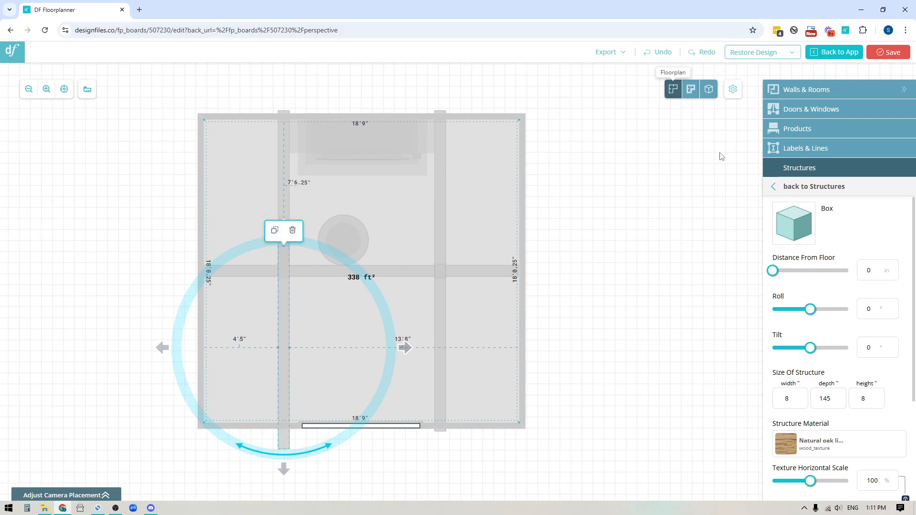
{"action": "mouse_move", "coordinate": [708, 89]}
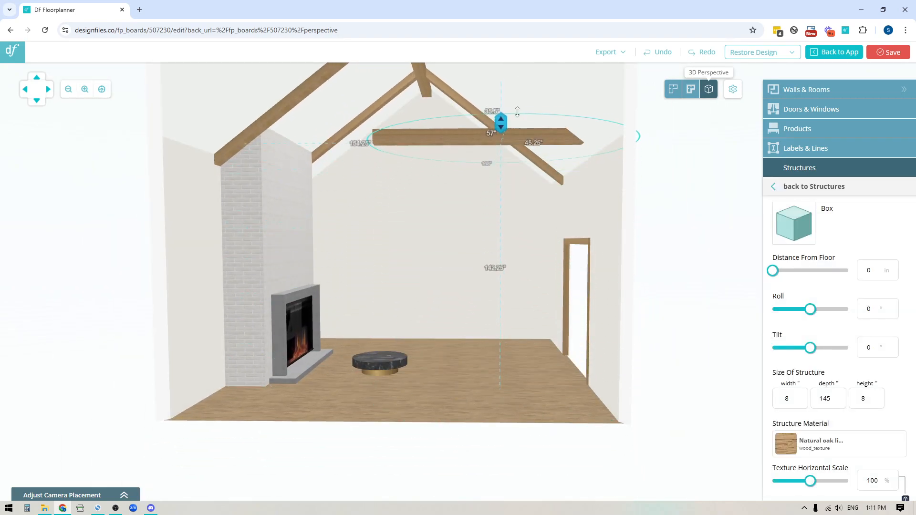
Lift the oak beam with its height handle to 172 inches above the floor
{"action": "left_click_drag", "start_coordinate": [772, 270], "coordinate": [825, 270]}
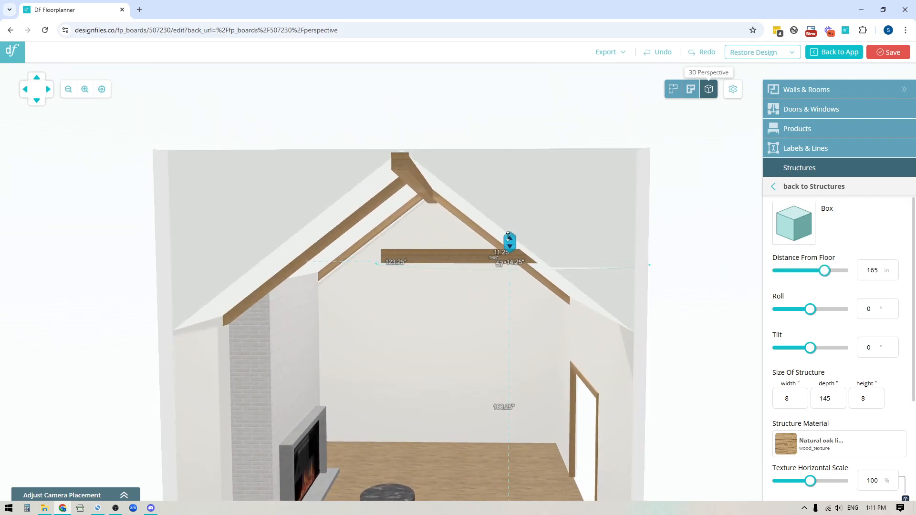
{"action": "left_click_drag", "start_coordinate": [509, 245], "coordinate": [509, 231]}
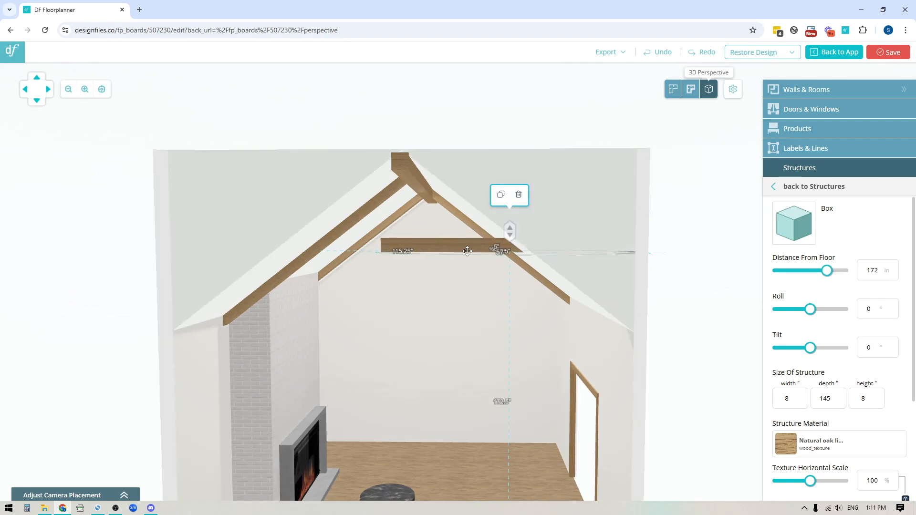
{"action": "mouse_move", "coordinate": [784, 339]}
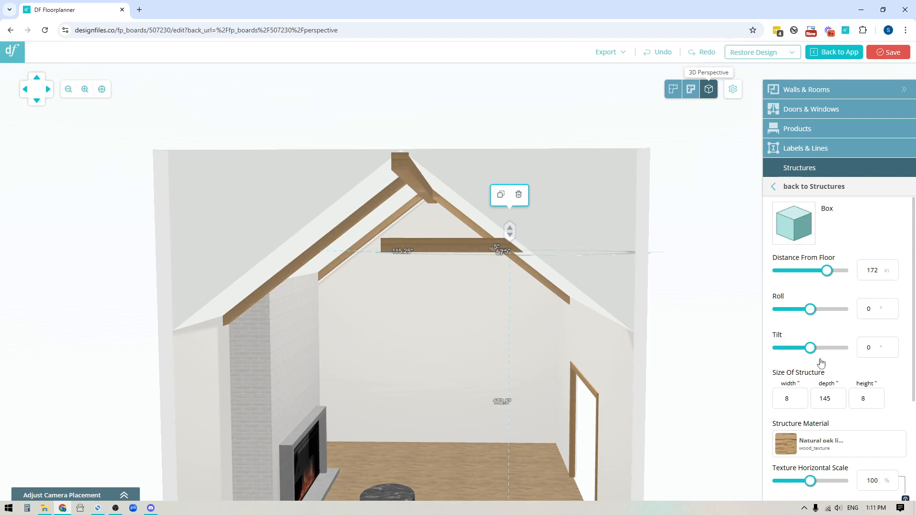
Tilt the beam to 38 degrees along the roof slope and lower its height to 172 inches
{"action": "left_click", "coordinate": [877, 347]}
{"action": "type", "text": "45"}
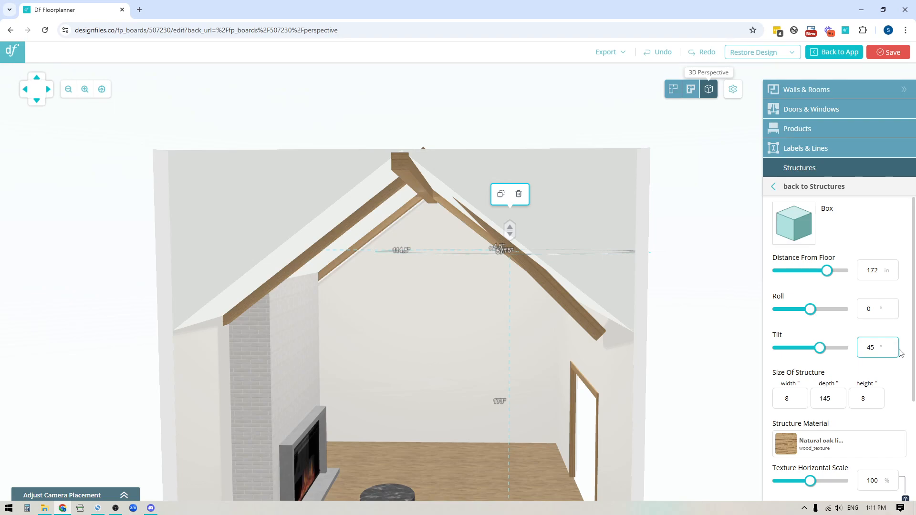
{"action": "left_click", "coordinate": [893, 351]}
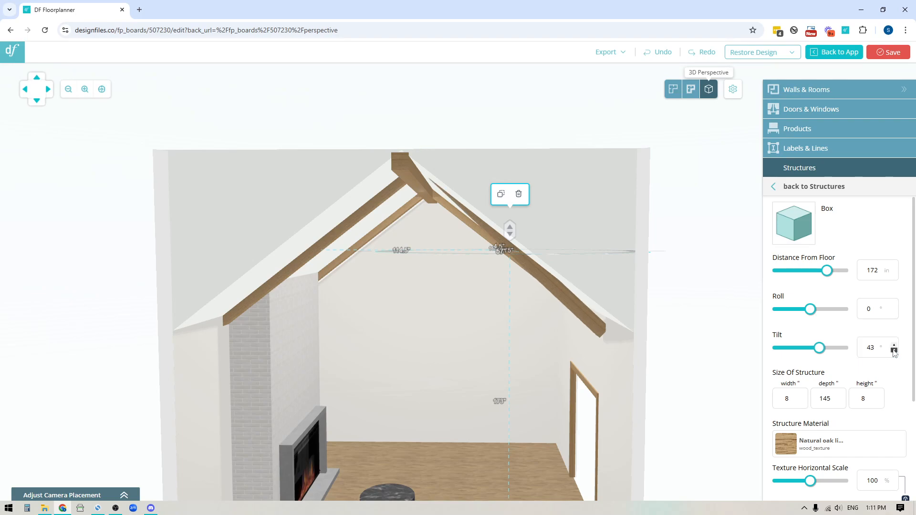
{"action": "left_click", "coordinate": [894, 349]}
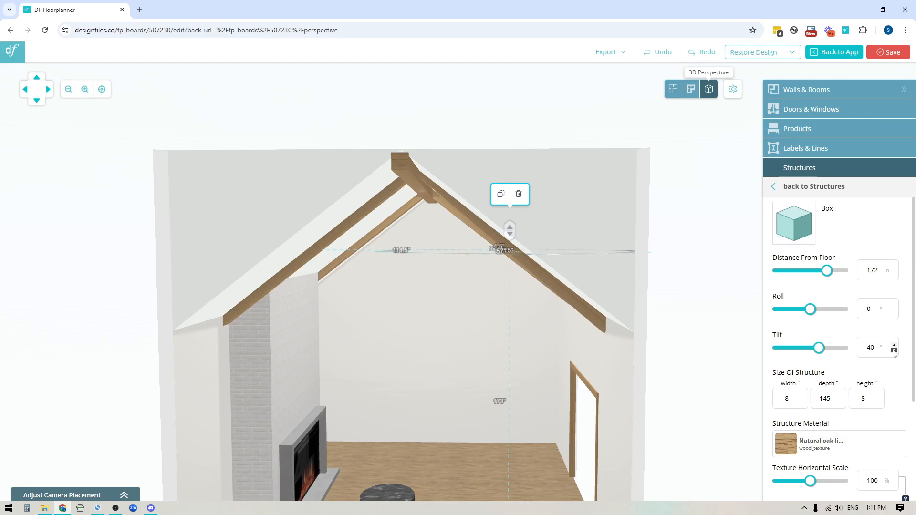
{"action": "left_click", "coordinate": [893, 351]}
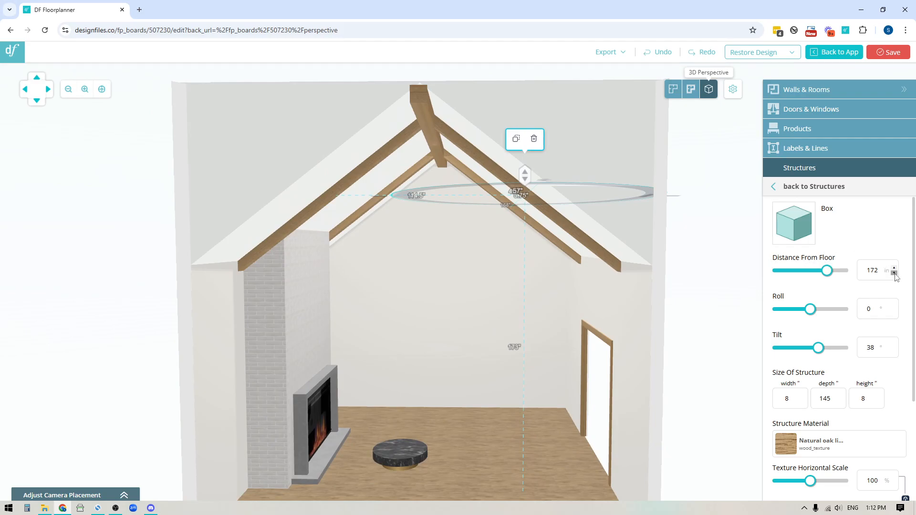
{"action": "left_click", "coordinate": [893, 273]}
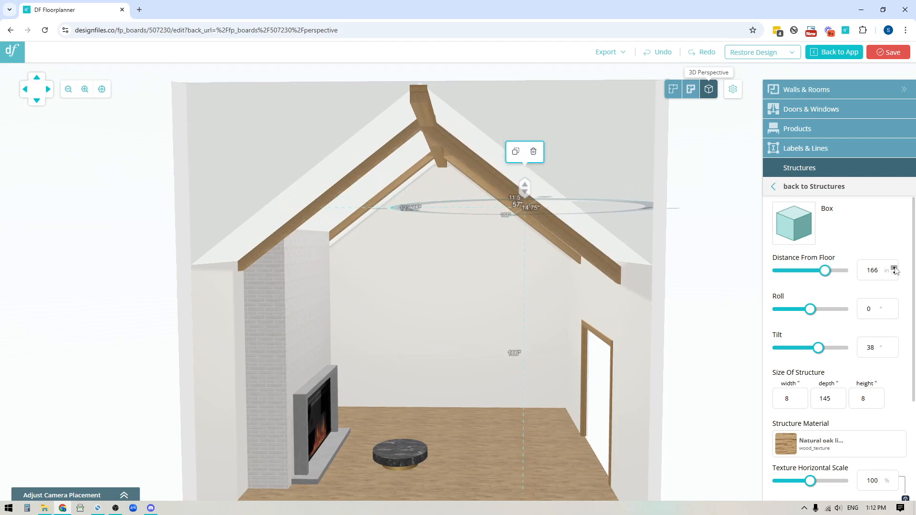
{"action": "left_click", "coordinate": [894, 267]}
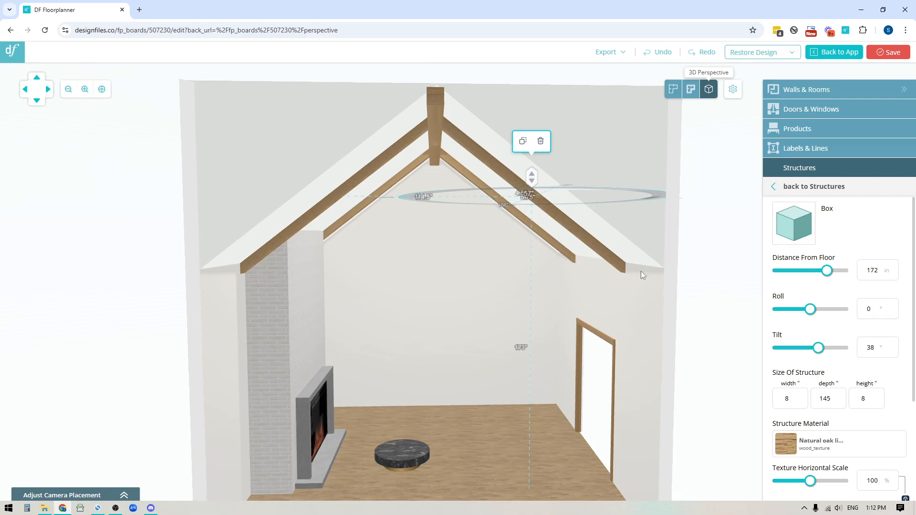
{"action": "mouse_move", "coordinate": [626, 277]}
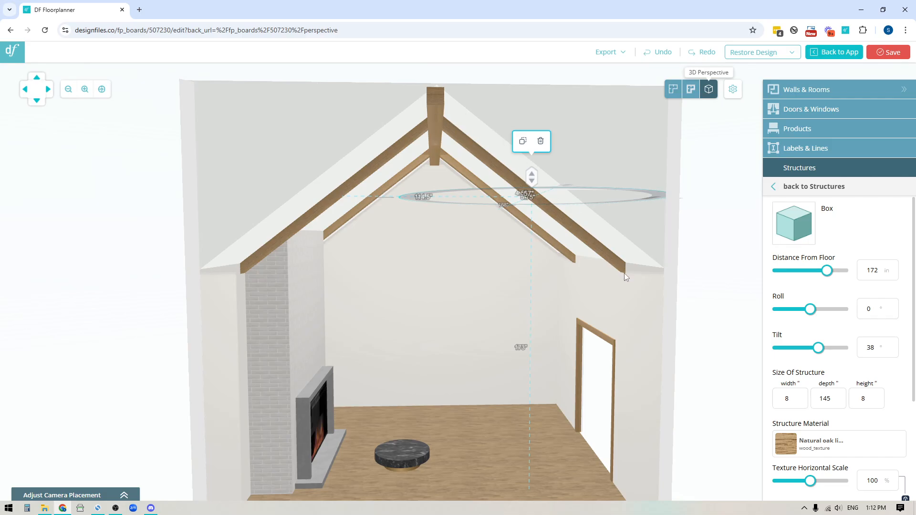
{"action": "mouse_move", "coordinate": [467, 144]}
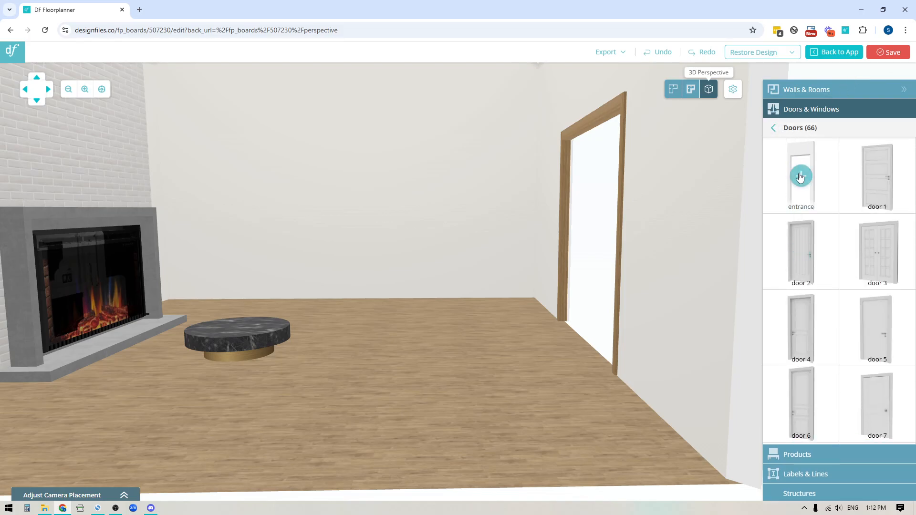
Place an 85 by 36 inch entrance door in the wall, then return to 3D Perspective
{"action": "left_click", "coordinate": [672, 89]}
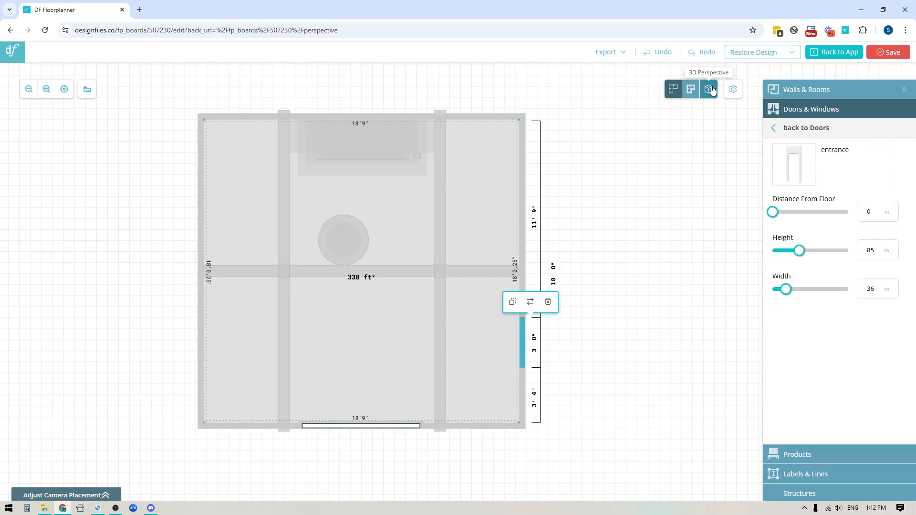
{"action": "left_click", "coordinate": [708, 88]}
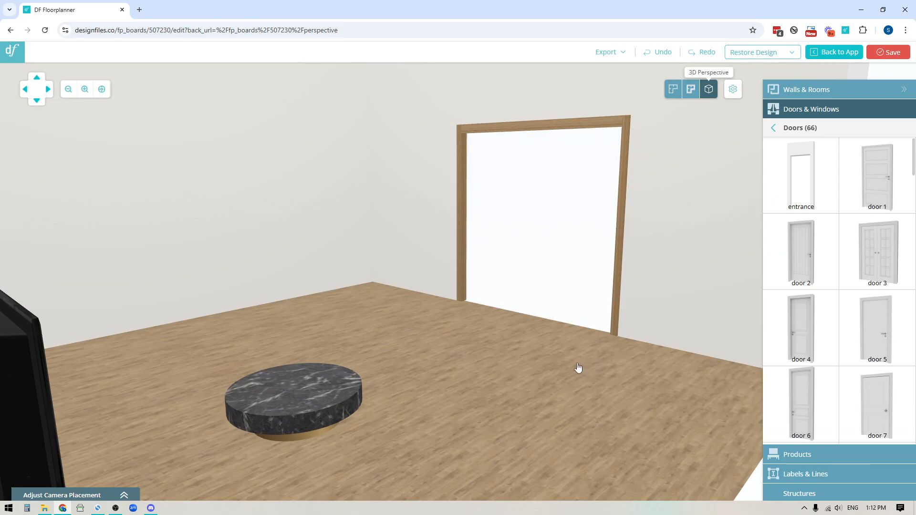
Add a 3 by 4 by 88 inch oak post on the floor near the doorway
{"action": "left_click", "coordinate": [799, 167]}
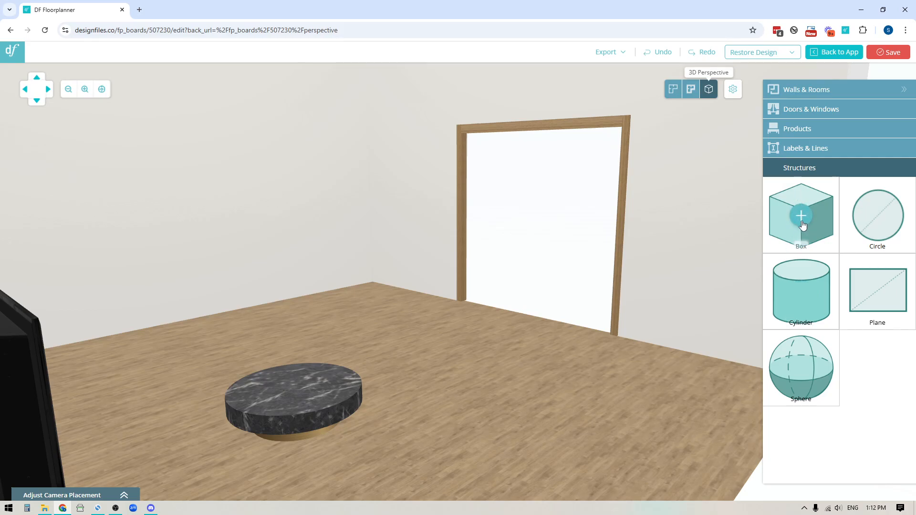
{"action": "left_click", "coordinate": [801, 215]}
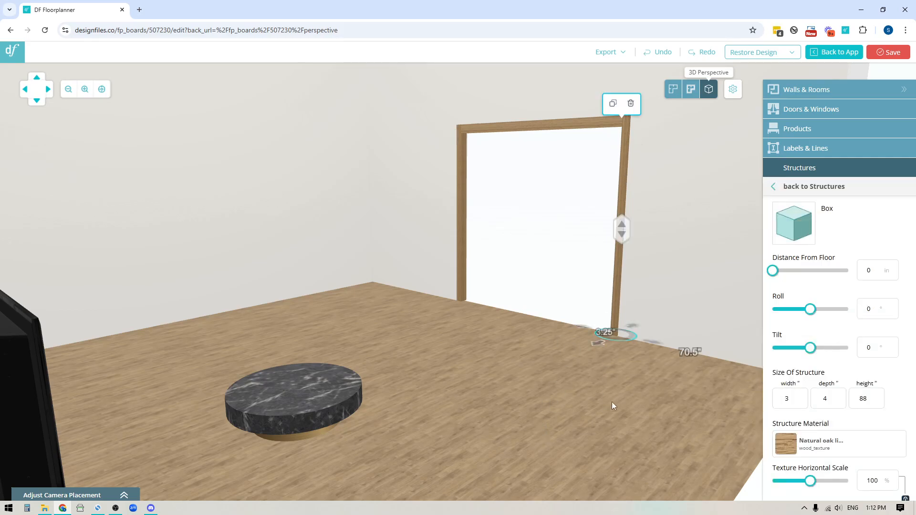
{"action": "left_click_drag", "start_coordinate": [607, 336], "coordinate": [468, 410]}
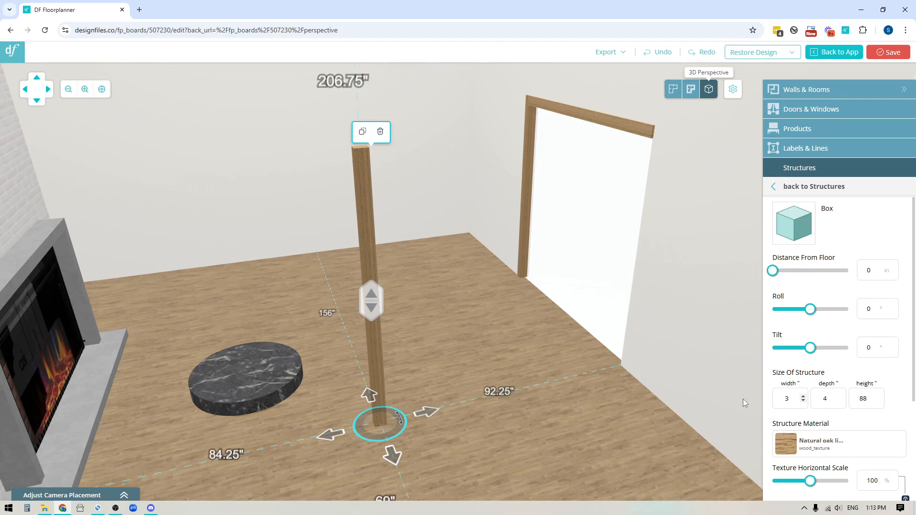
{"action": "mouse_move", "coordinate": [327, 182]}
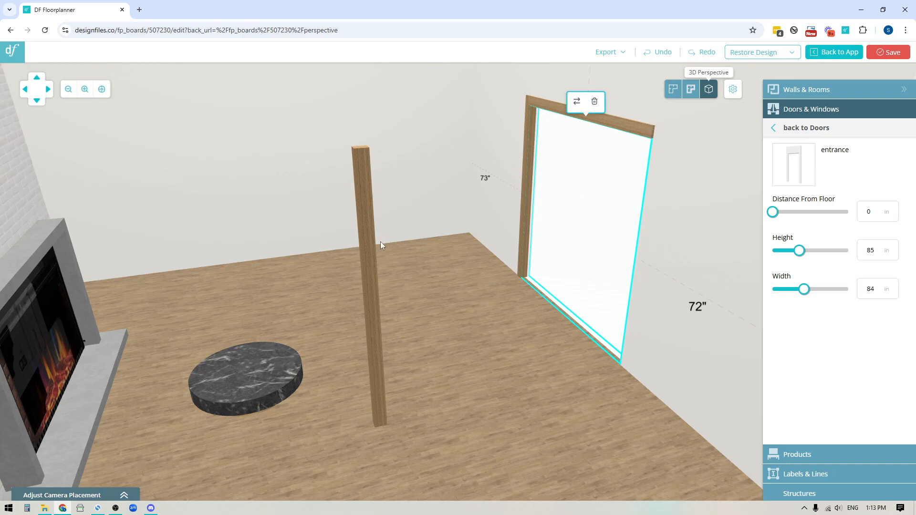
{"action": "left_click", "coordinate": [372, 263]}
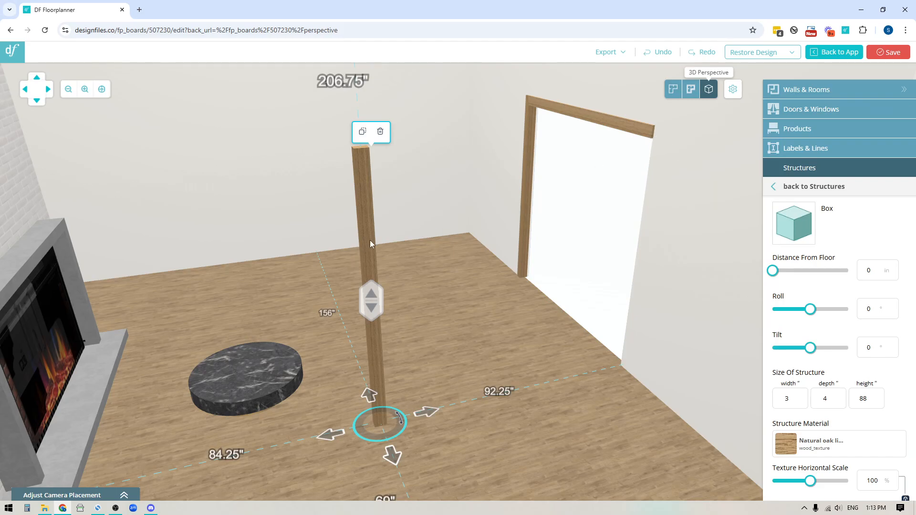
{"action": "mouse_move", "coordinate": [672, 88]}
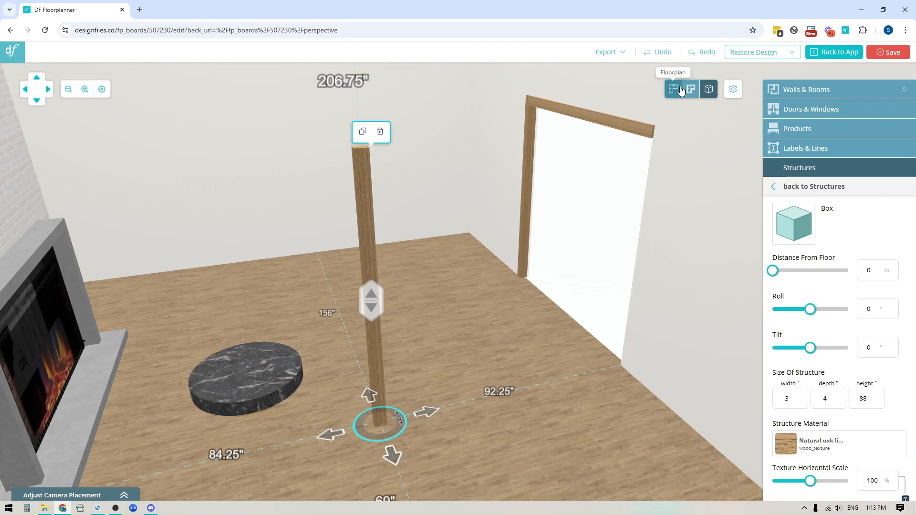
Move the oak post beside the doorway in the floor plan, then return to 3D
{"action": "left_click", "coordinate": [672, 89]}
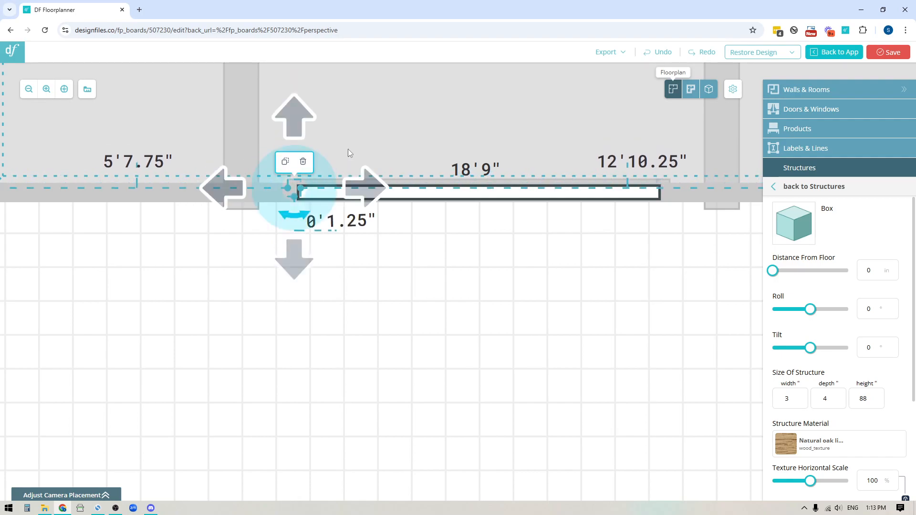
{"action": "mouse_move", "coordinate": [305, 198]}
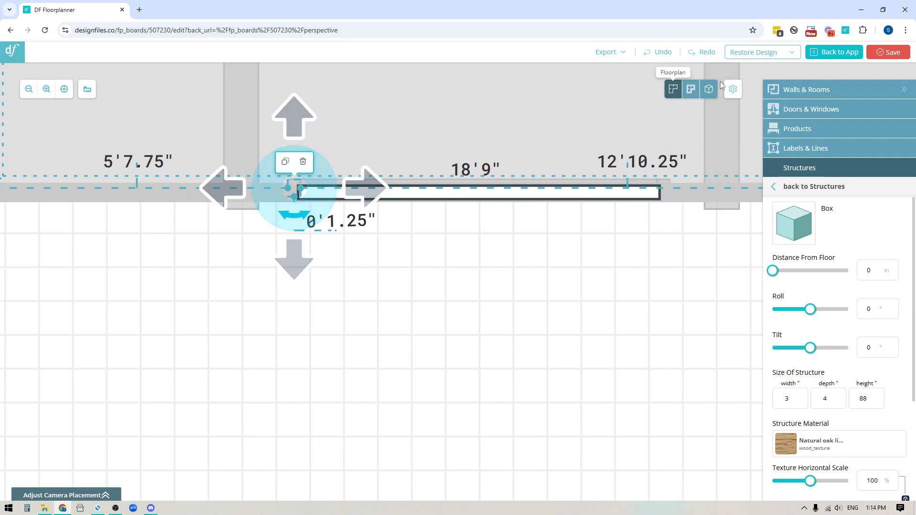
{"action": "left_click", "coordinate": [708, 88]}
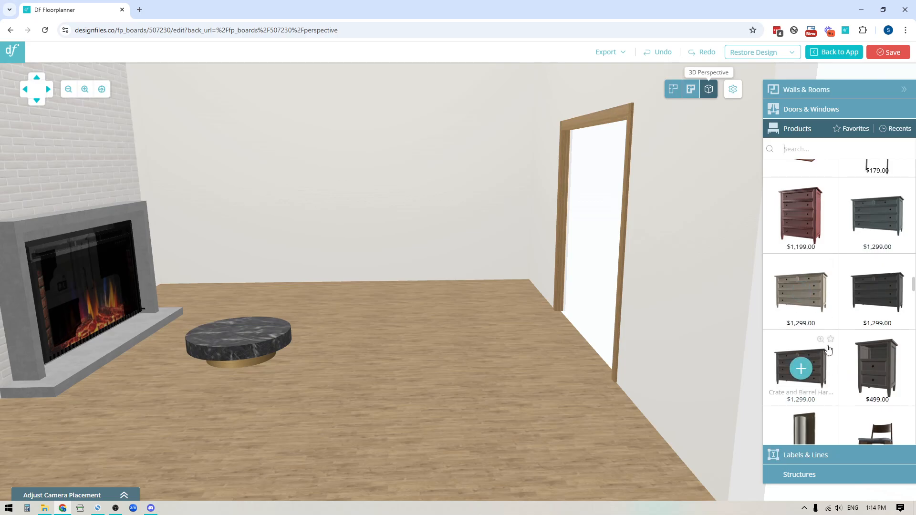
{"action": "mouse_move", "coordinate": [318, 406]}
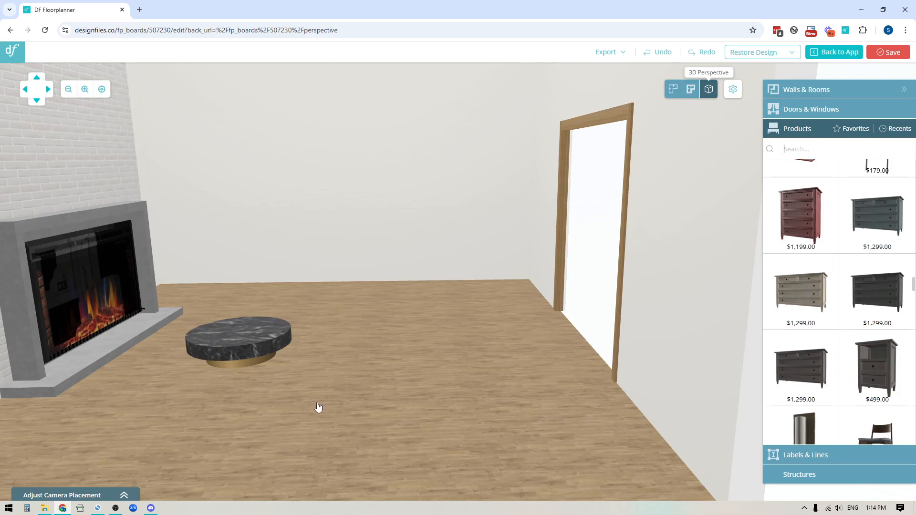
{"action": "mouse_move", "coordinate": [318, 379]}
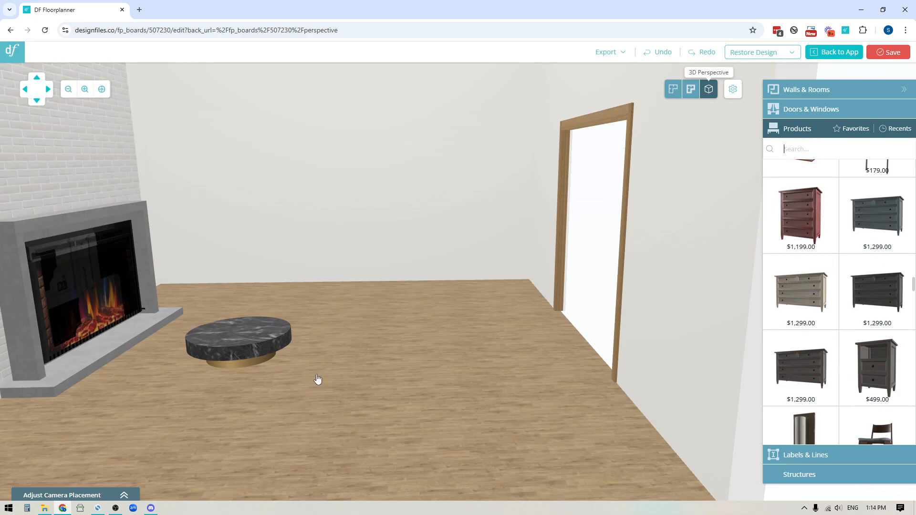
Add a cylinder structure with diameter 24 and height 5
{"action": "left_click", "coordinate": [800, 168]}
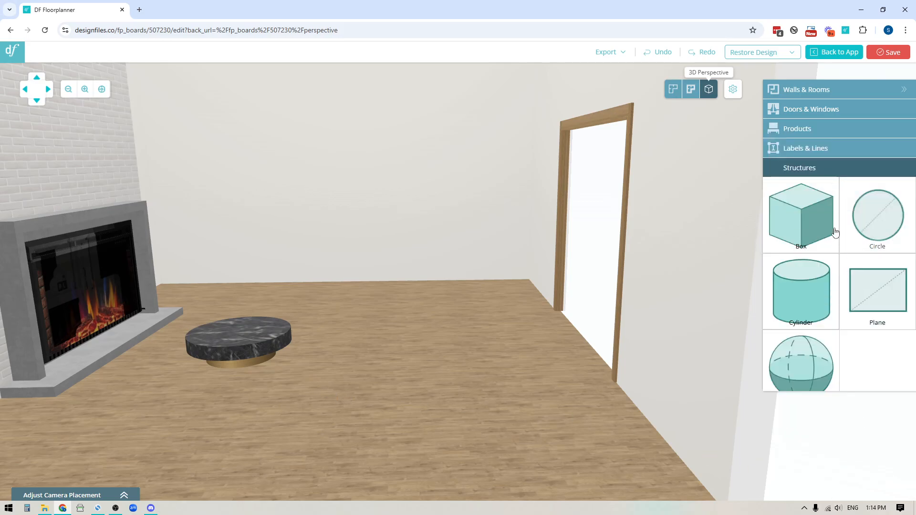
{"action": "mouse_move", "coordinate": [801, 292]}
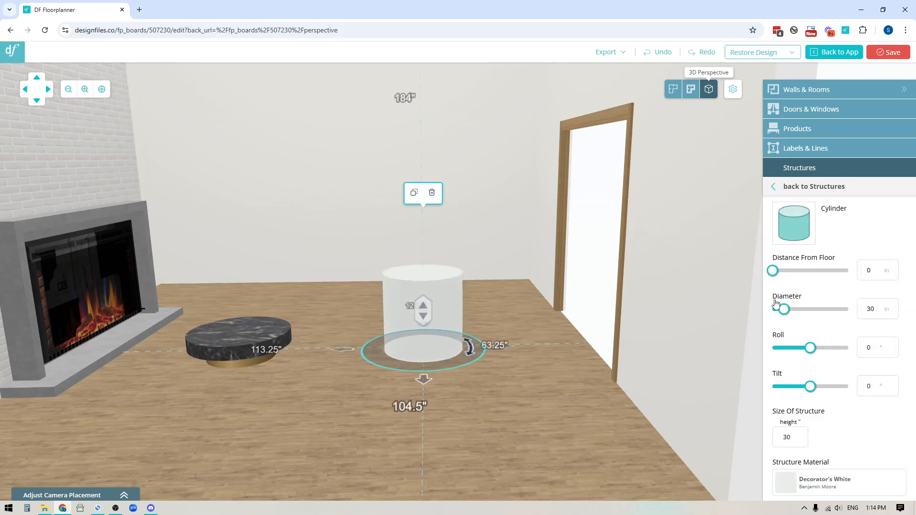
{"action": "left_click", "coordinate": [874, 309]}
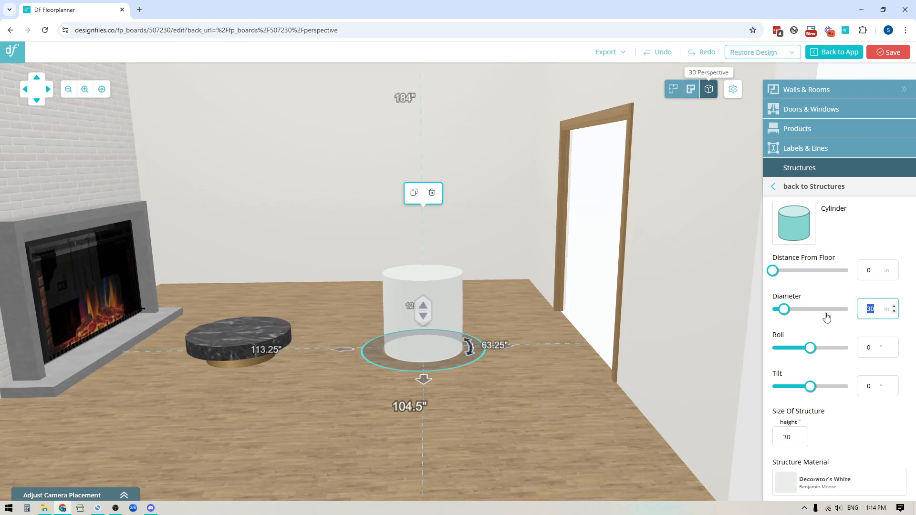
{"action": "type", "text": "24"}
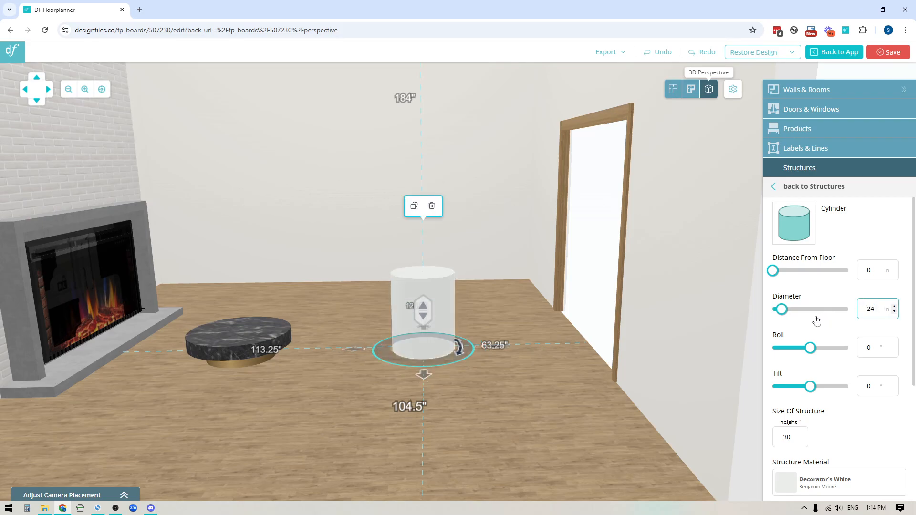
{"action": "left_click", "coordinate": [786, 437]}
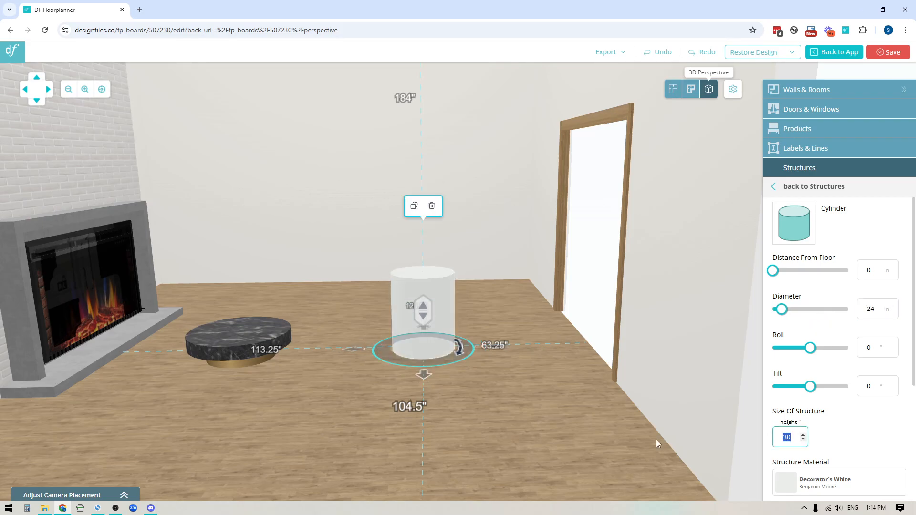
{"action": "type", "text": "5"}
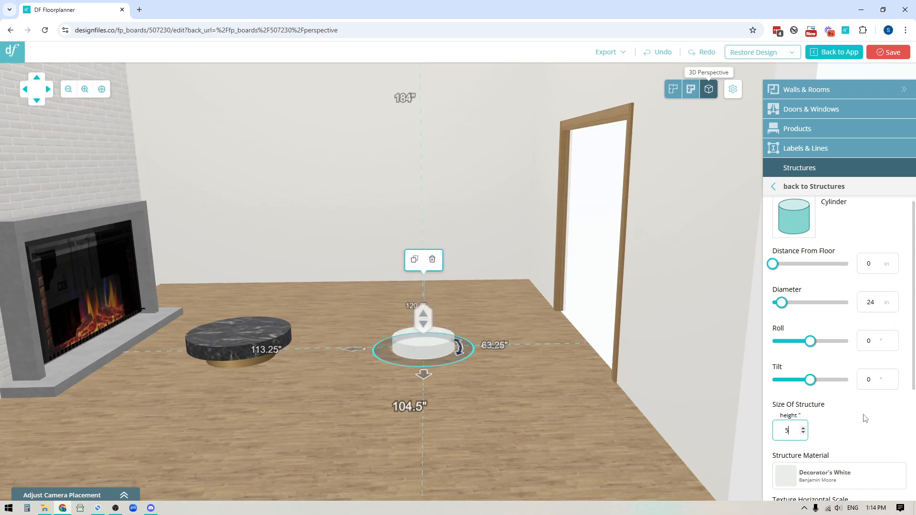
Give the cylinder the Polished brushed metal material
{"action": "scroll", "scroll_direction": "down", "scroll_amount": 3}
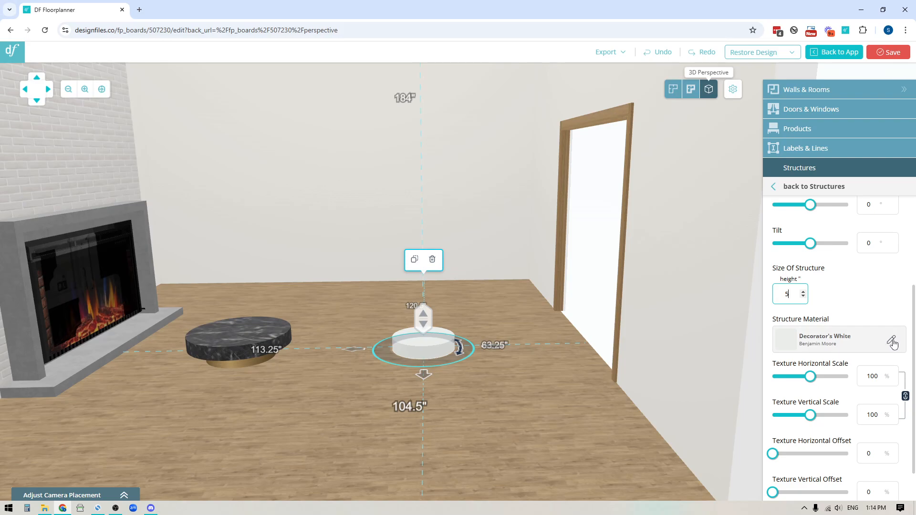
{"action": "left_click", "coordinate": [893, 342]}
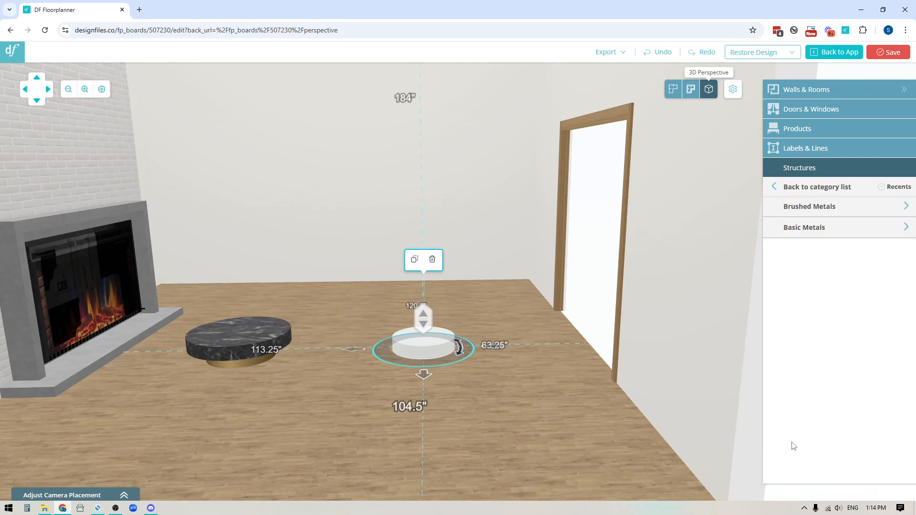
{"action": "left_click", "coordinate": [809, 206]}
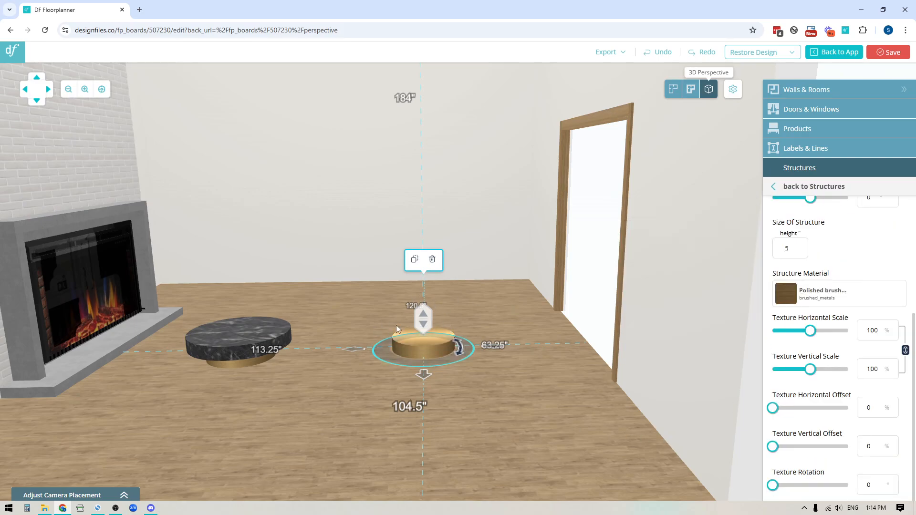
{"action": "left_click", "coordinate": [812, 185]}
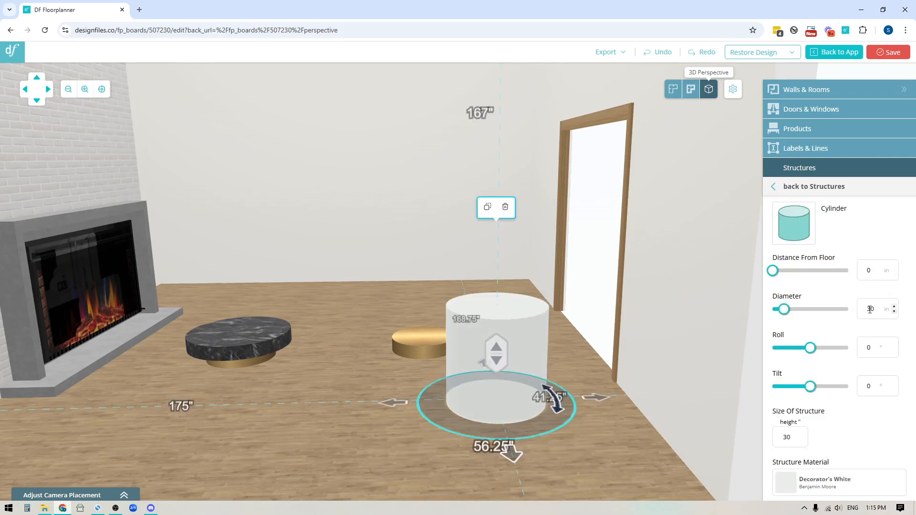
Set the new cylinder to diameter 36, height 5, with grey slab marble
{"action": "type", "text": "36"}
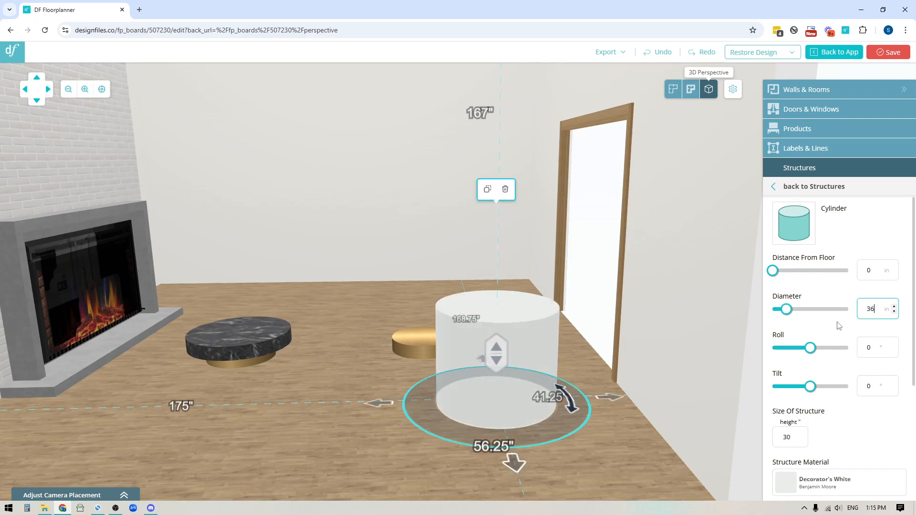
{"action": "left_click", "coordinate": [786, 437]}
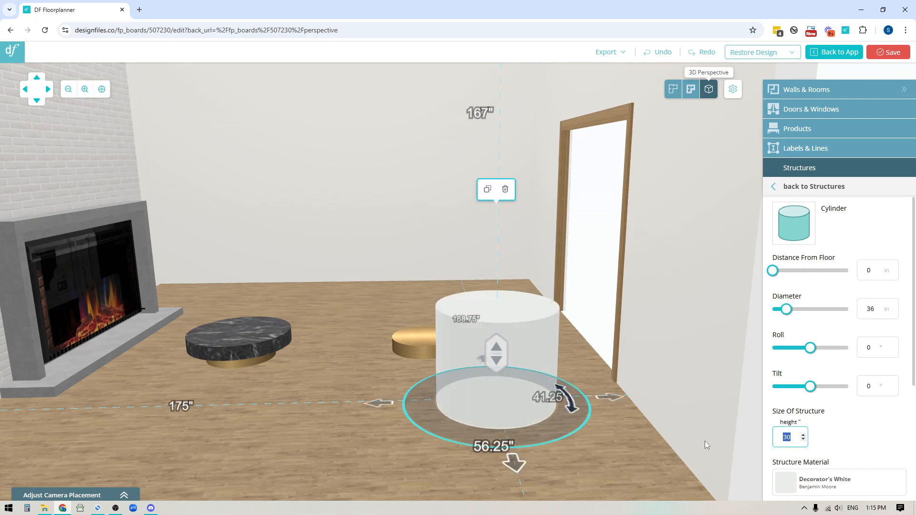
{"action": "type", "text": "5"}
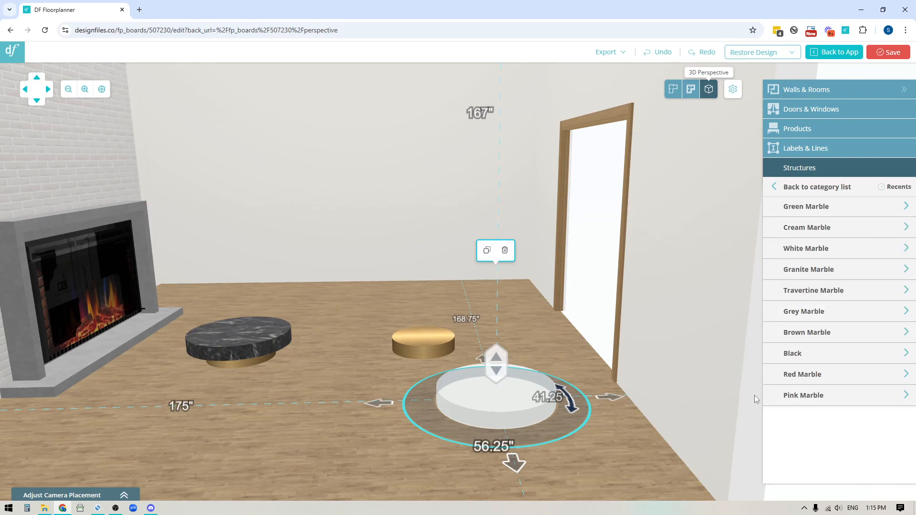
{"action": "left_click", "coordinate": [804, 312]}
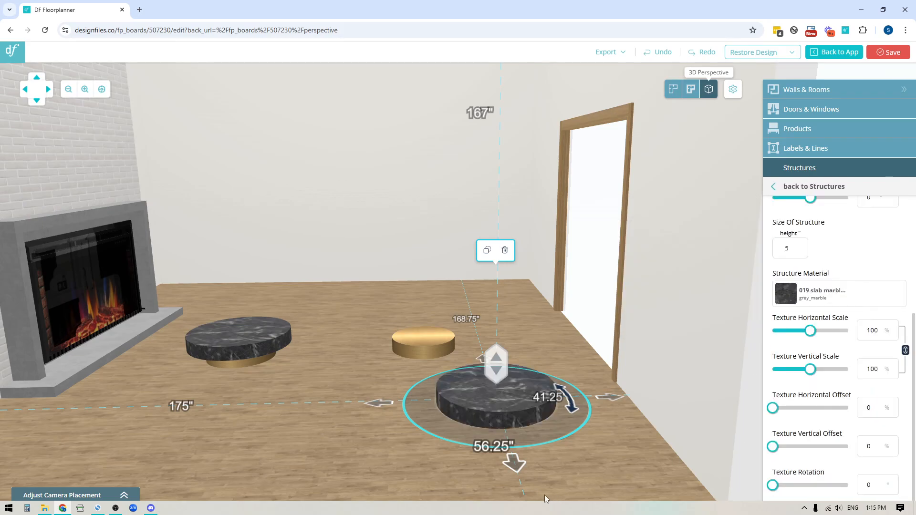
{"action": "mouse_move", "coordinate": [393, 339]}
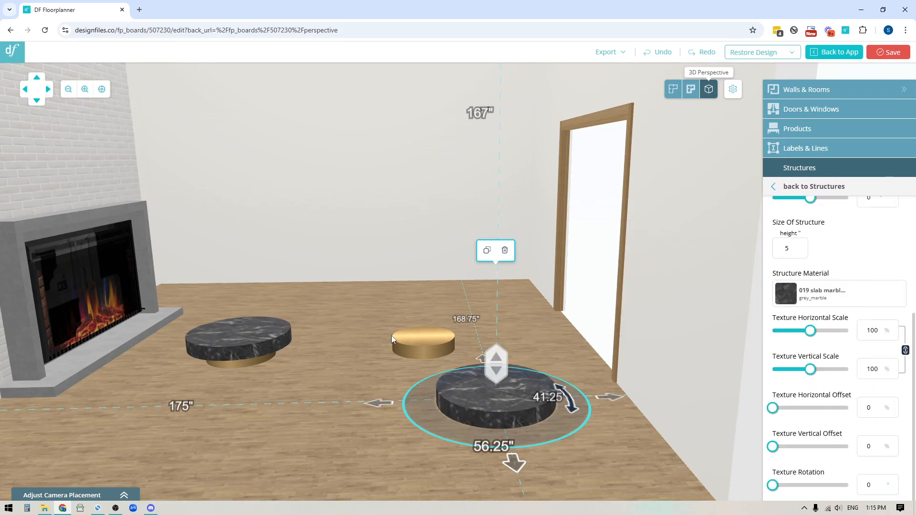
{"action": "mouse_move", "coordinate": [672, 89]}
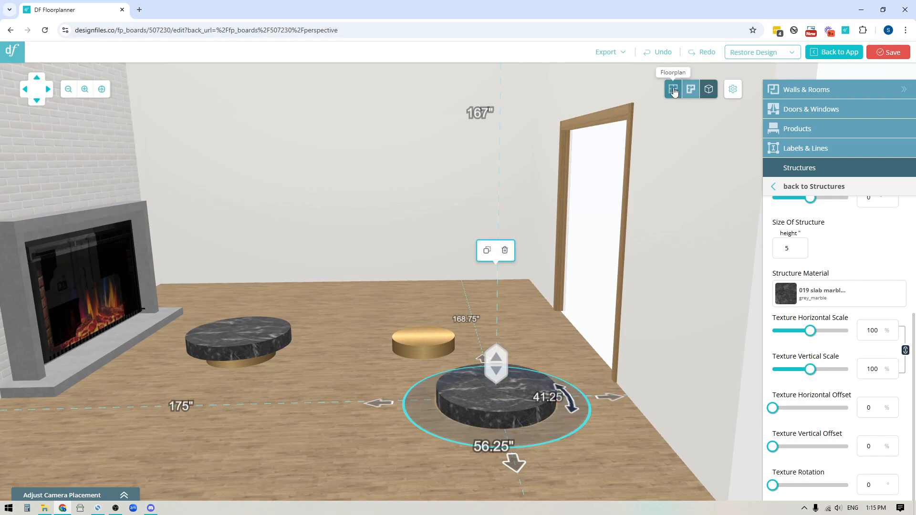
In the floor plan, drag the marble slab over the brushed-metal base
{"action": "left_click", "coordinate": [673, 89]}
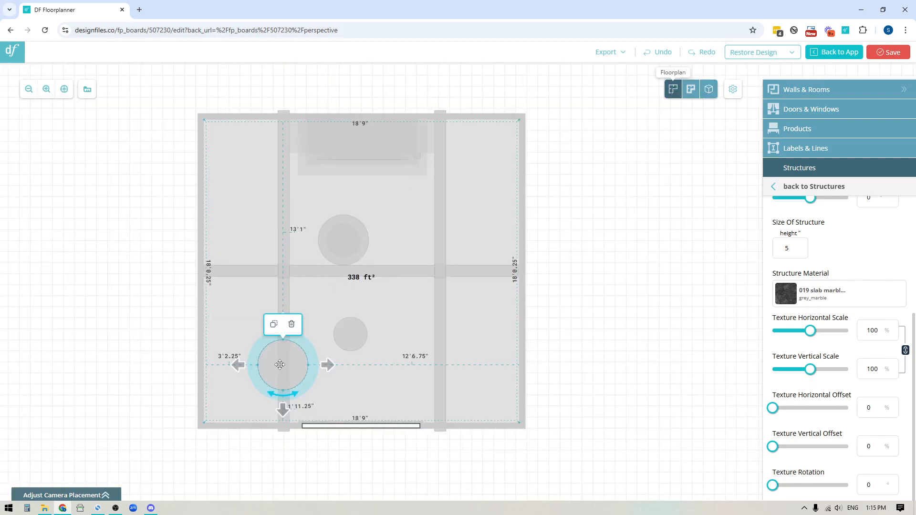
{"action": "left_click_drag", "start_coordinate": [281, 365], "coordinate": [344, 342]}
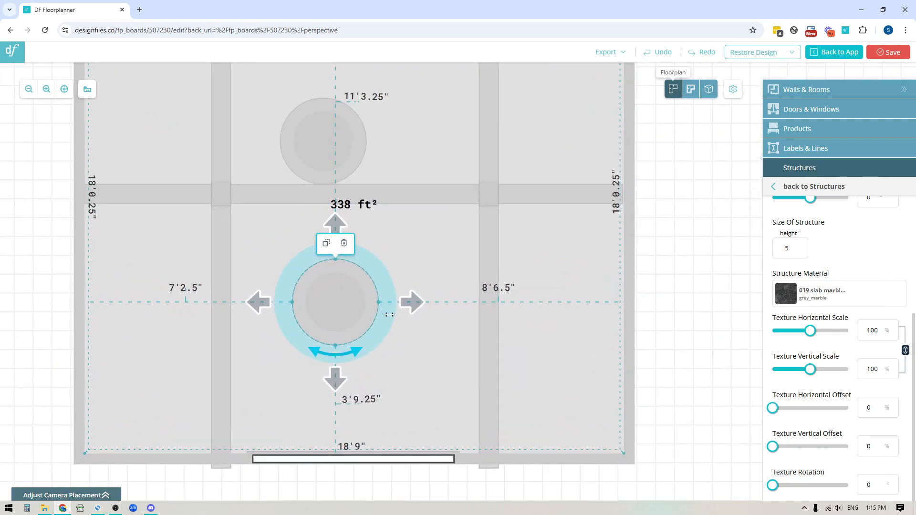
{"action": "mouse_move", "coordinate": [708, 88]}
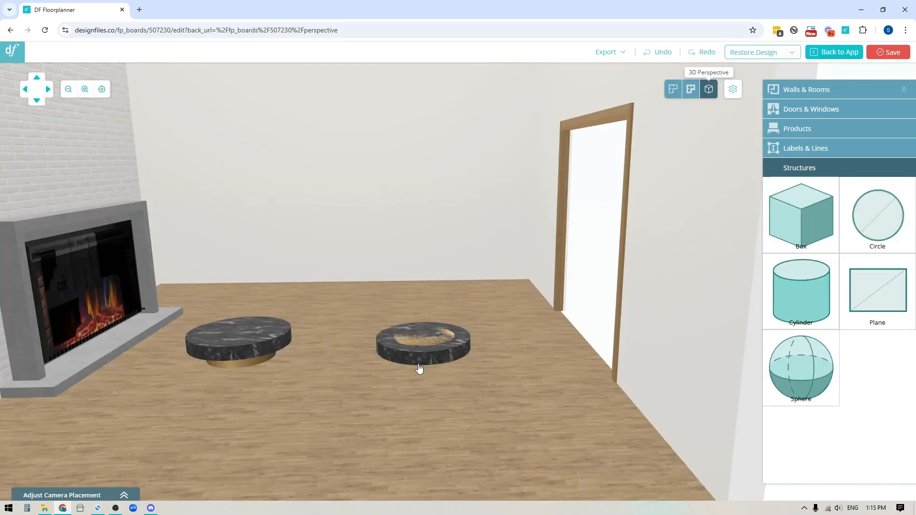
{"action": "mouse_move", "coordinate": [409, 368]}
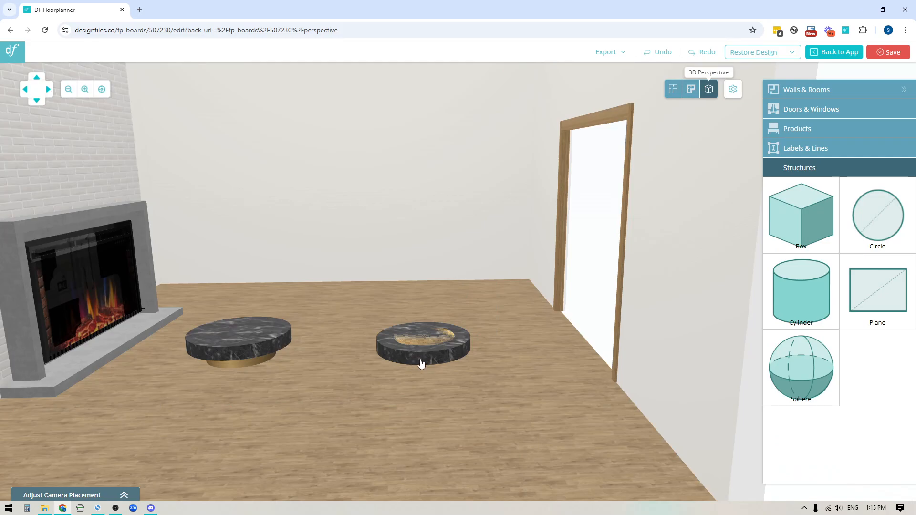
{"action": "mouse_move", "coordinate": [425, 362]}
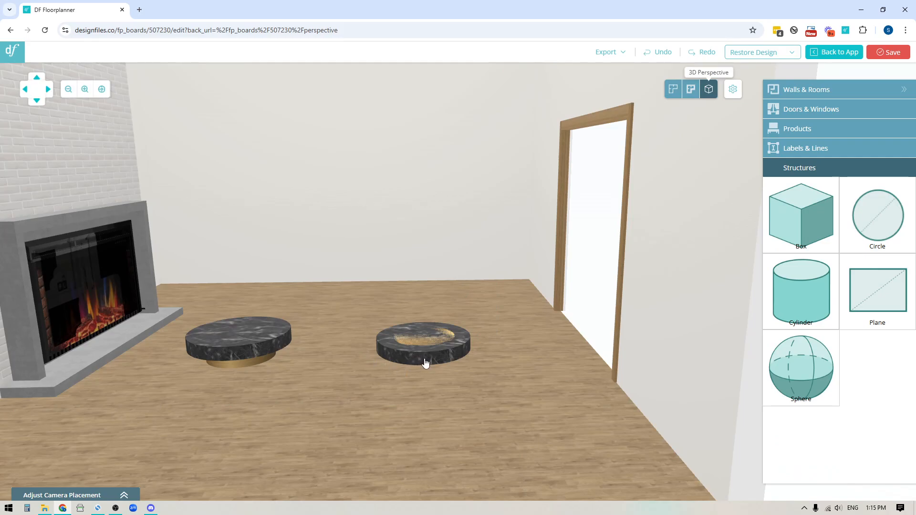
Set the marble slab's distance from floor to 5 and select the metal base
{"action": "left_click", "coordinate": [422, 343]}
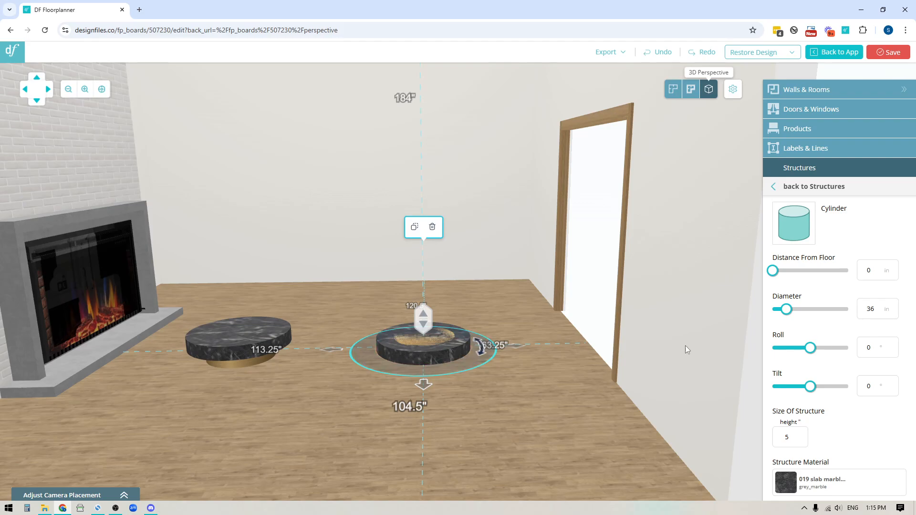
{"action": "left_click", "coordinate": [868, 270]}
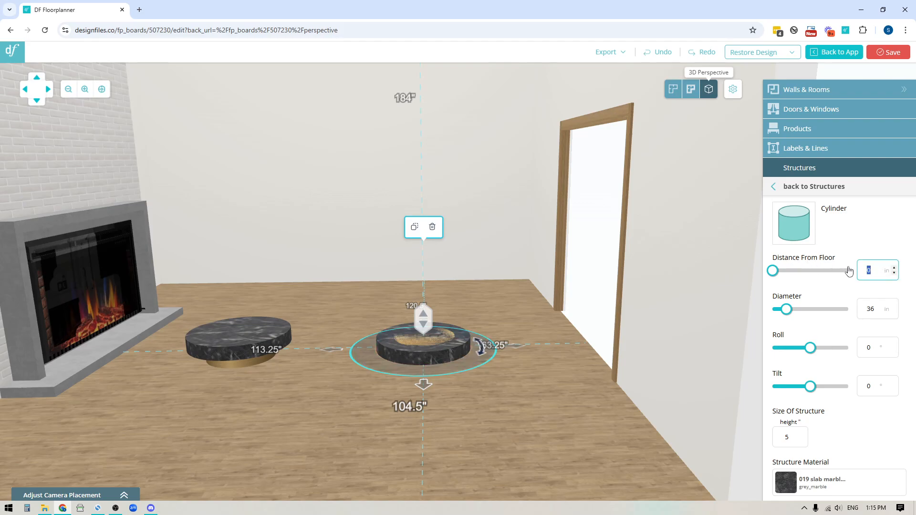
{"action": "type", "text": "5"}
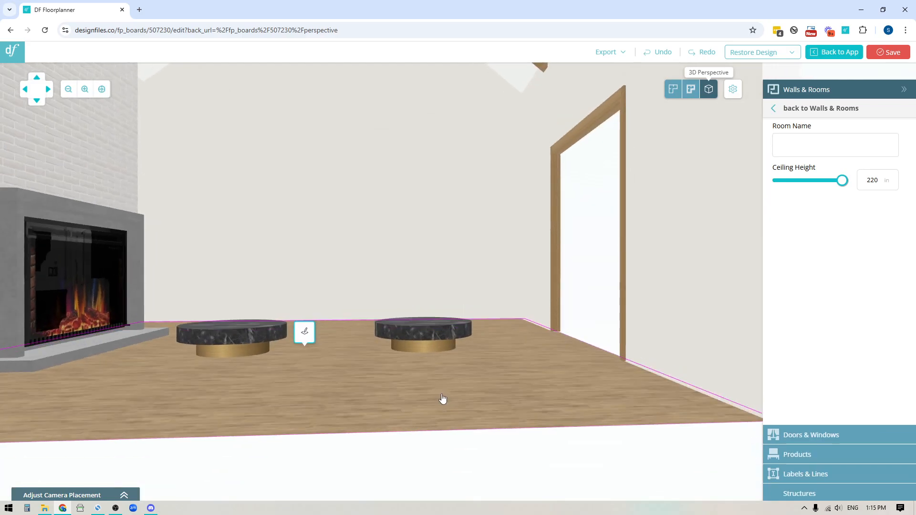
{"action": "left_click", "coordinate": [423, 333]}
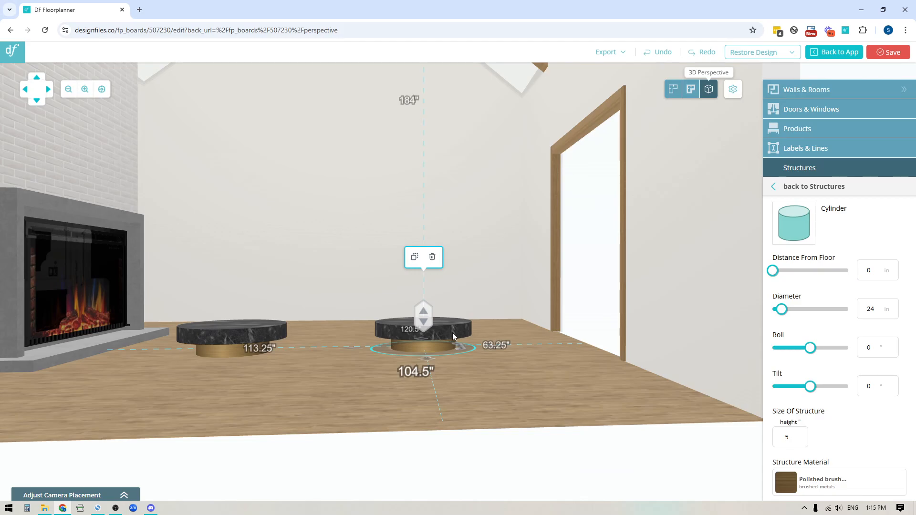
{"action": "mouse_move", "coordinate": [454, 333]}
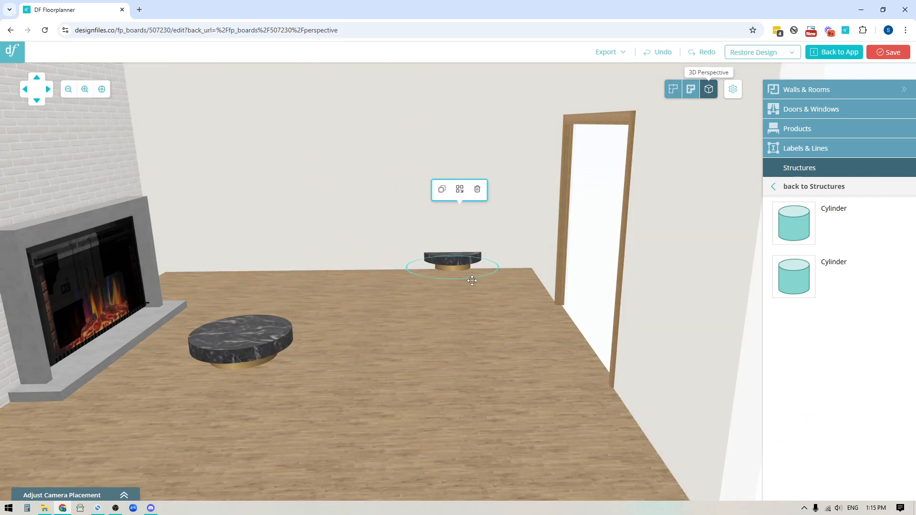
Drag the grouped slab and base toward the room centre
{"action": "left_click_drag", "start_coordinate": [452, 265], "coordinate": [268, 455]}
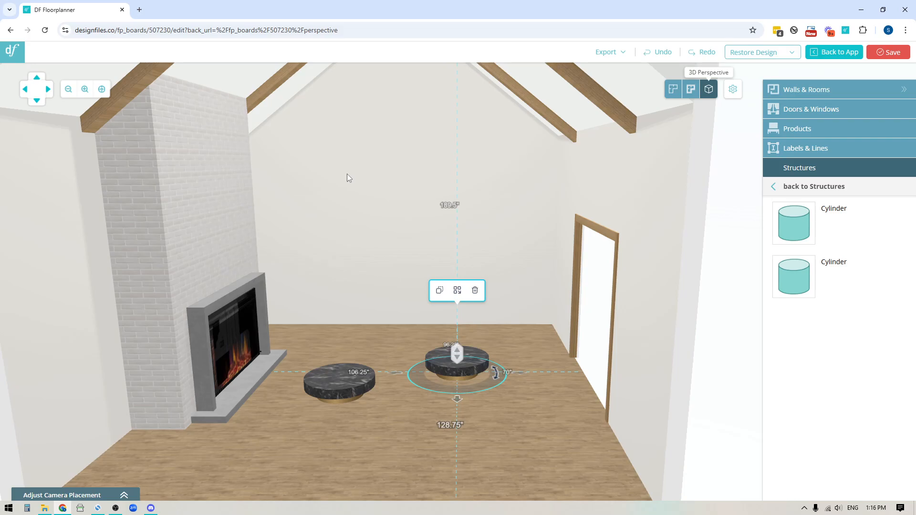
{"action": "mouse_move", "coordinate": [461, 458]}
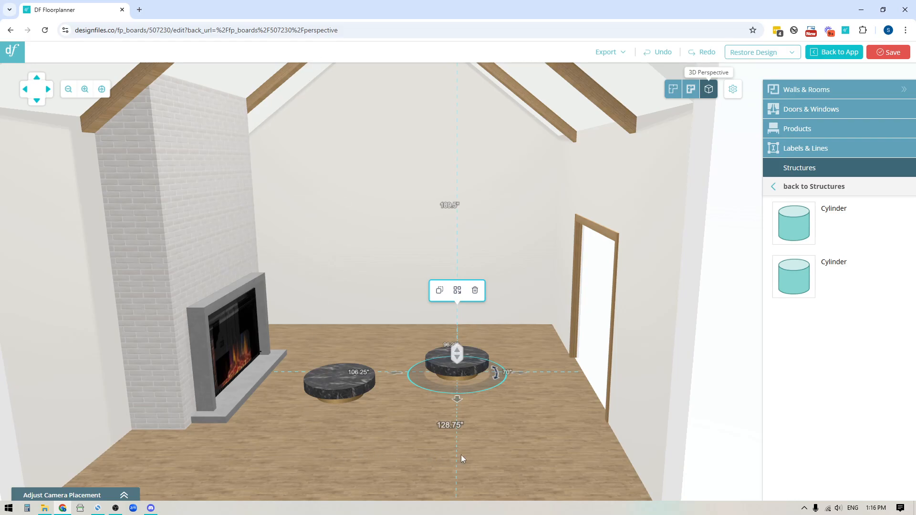
{"action": "mouse_move", "coordinate": [507, 173]}
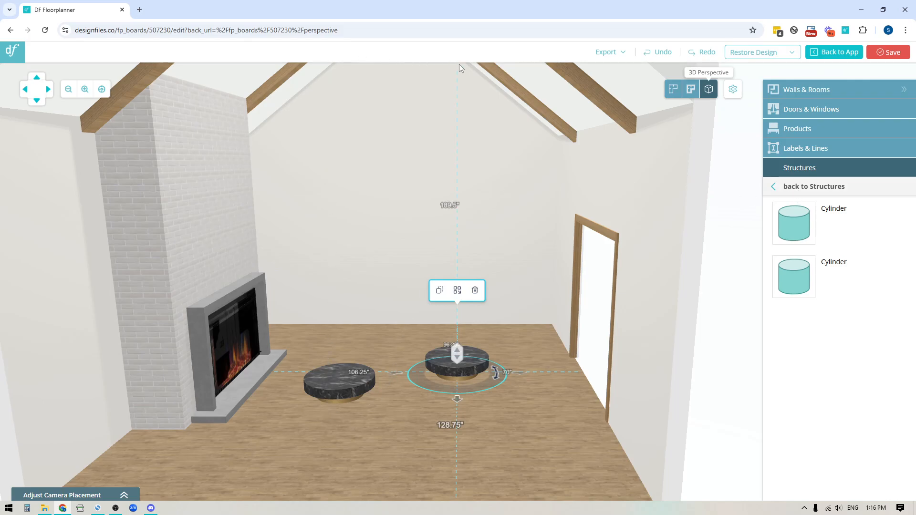
{"action": "mouse_move", "coordinate": [502, 103]}
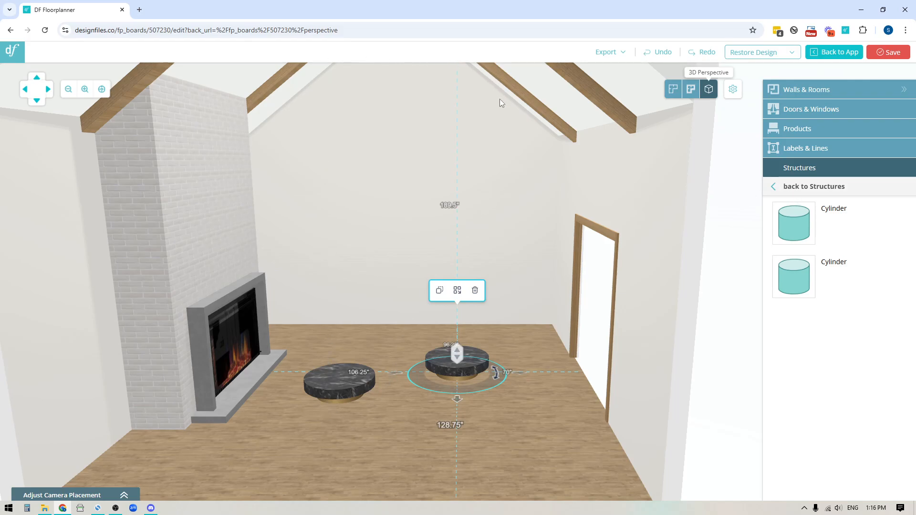
{"action": "mouse_move", "coordinate": [320, 206]}
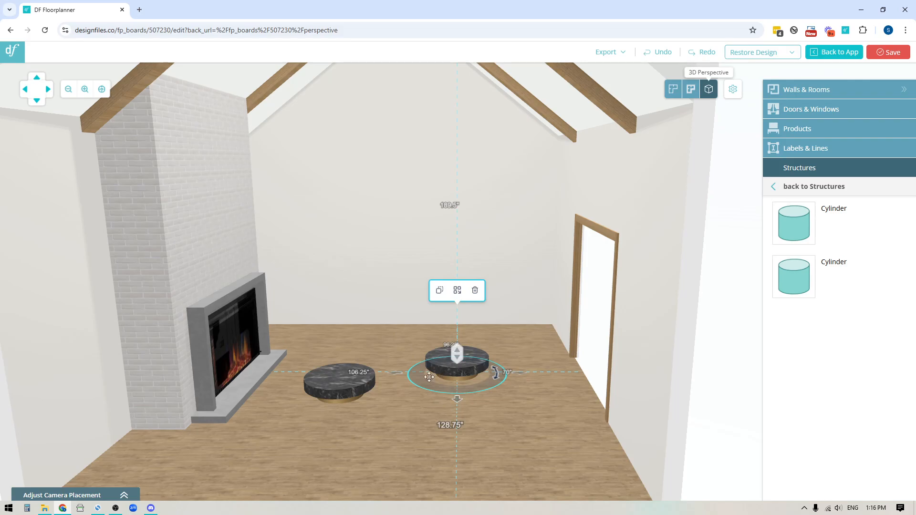
{"action": "mouse_move", "coordinate": [358, 432]}
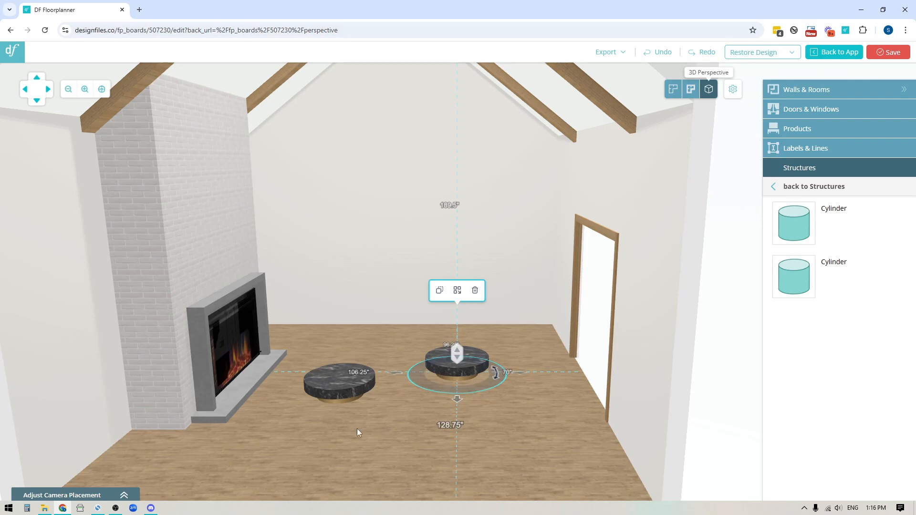